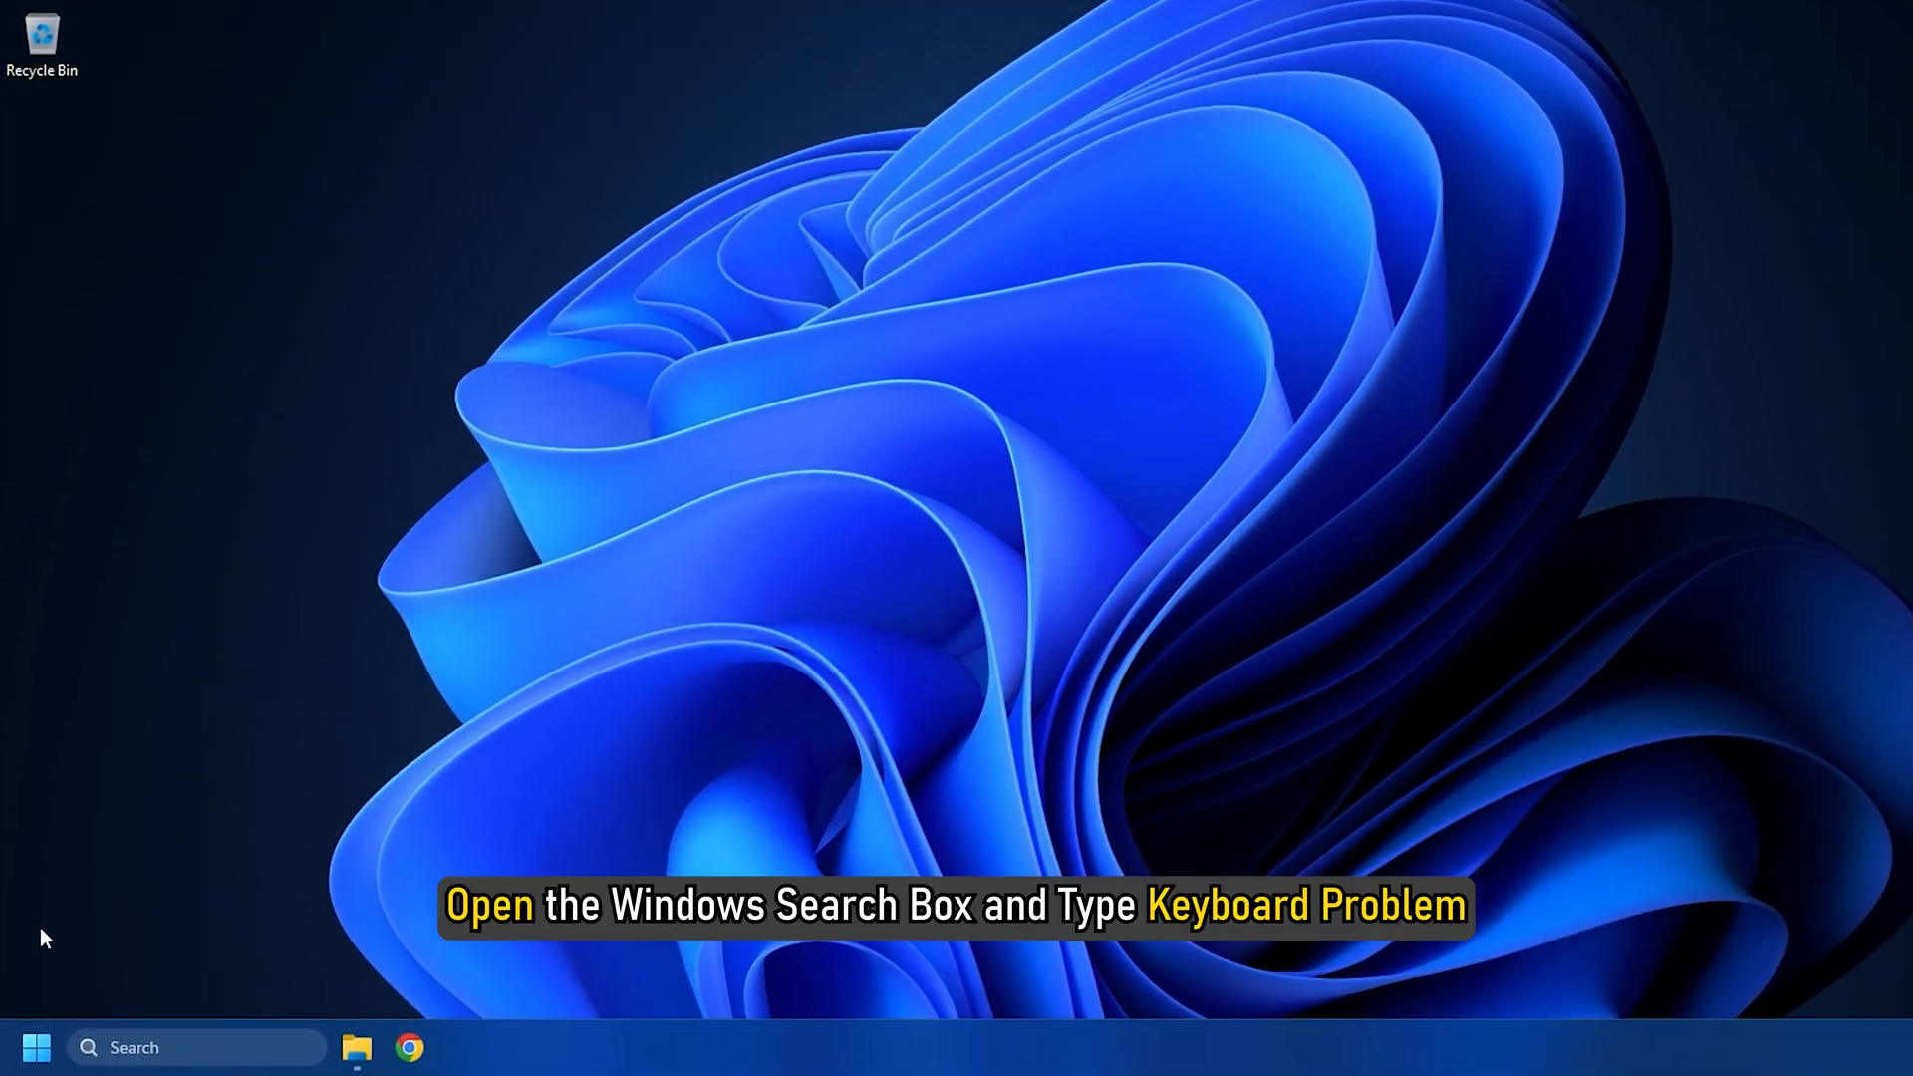
Step: Search Windows for 'keyboard problem' to bring up the Keyboard troubleshooter
{"action": "type", "text": "keyboard p"}
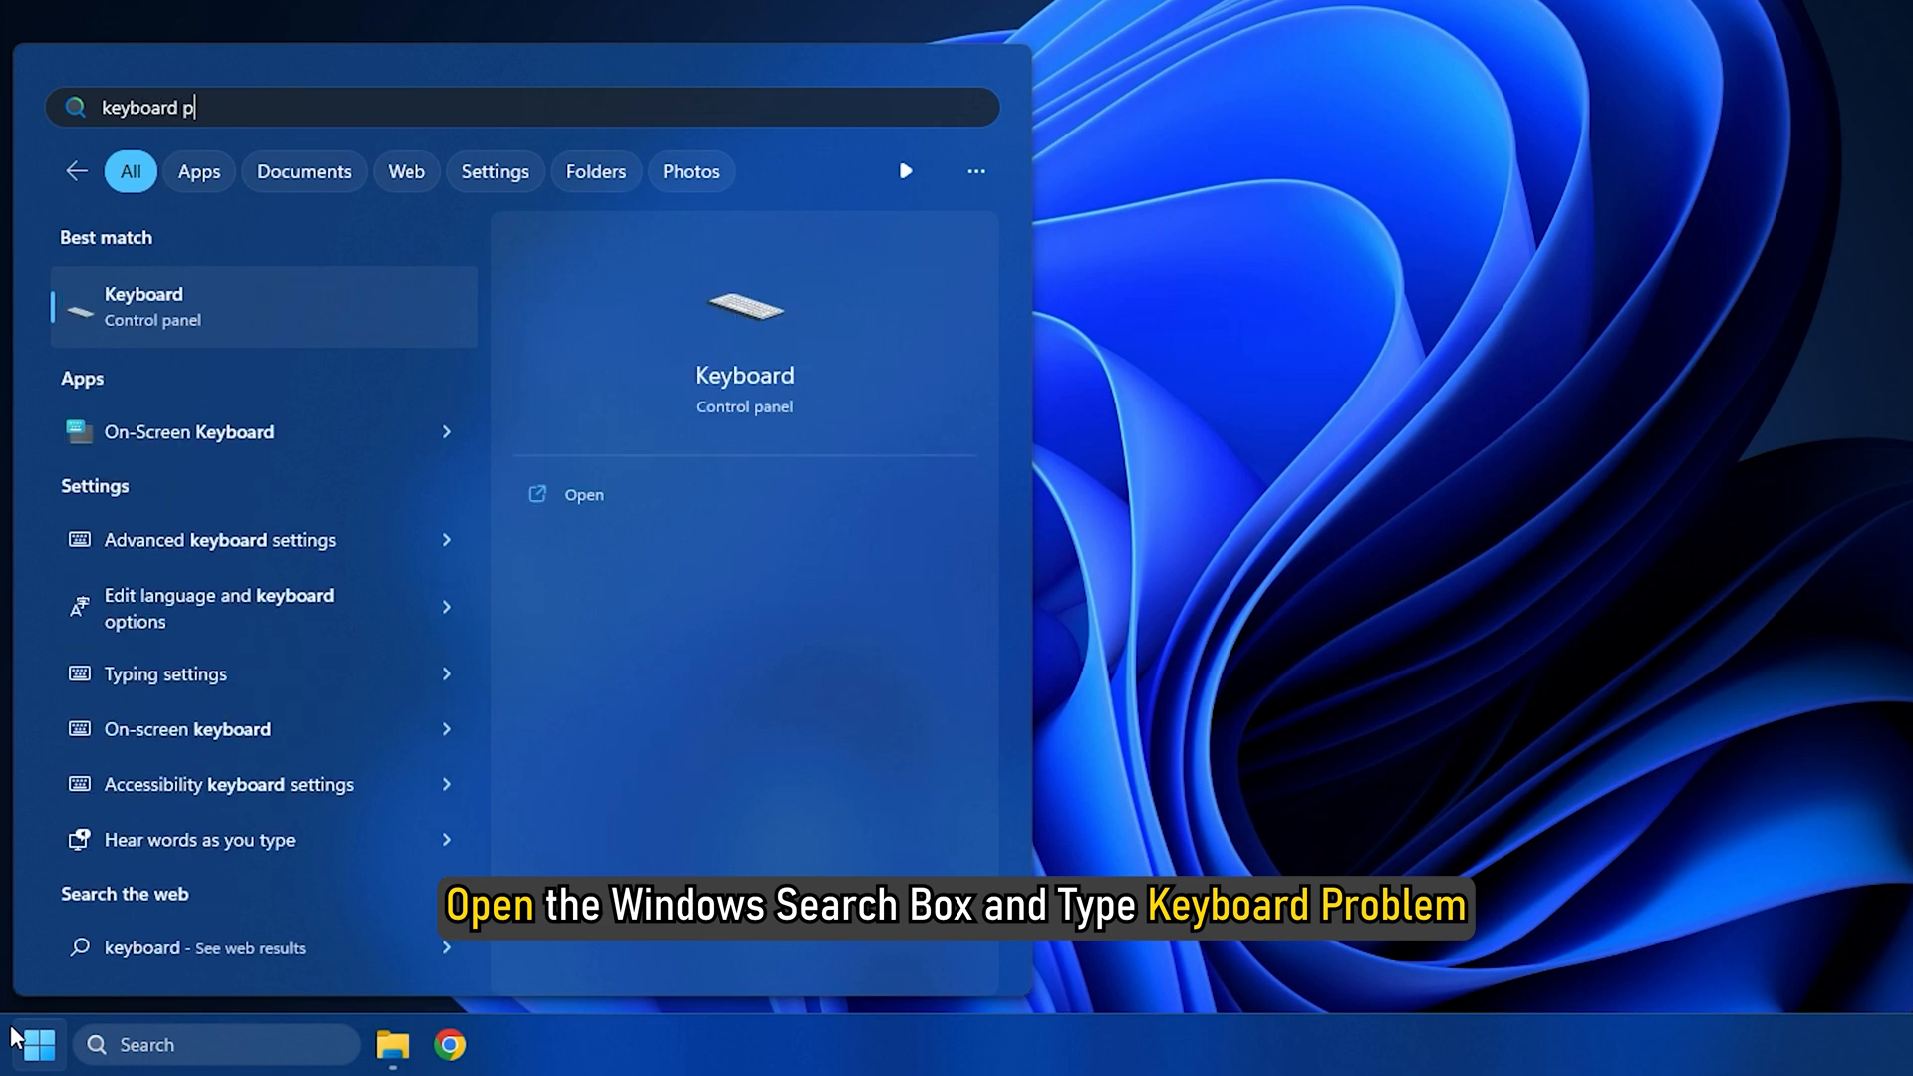
{"action": "type", "text": "roblem"}
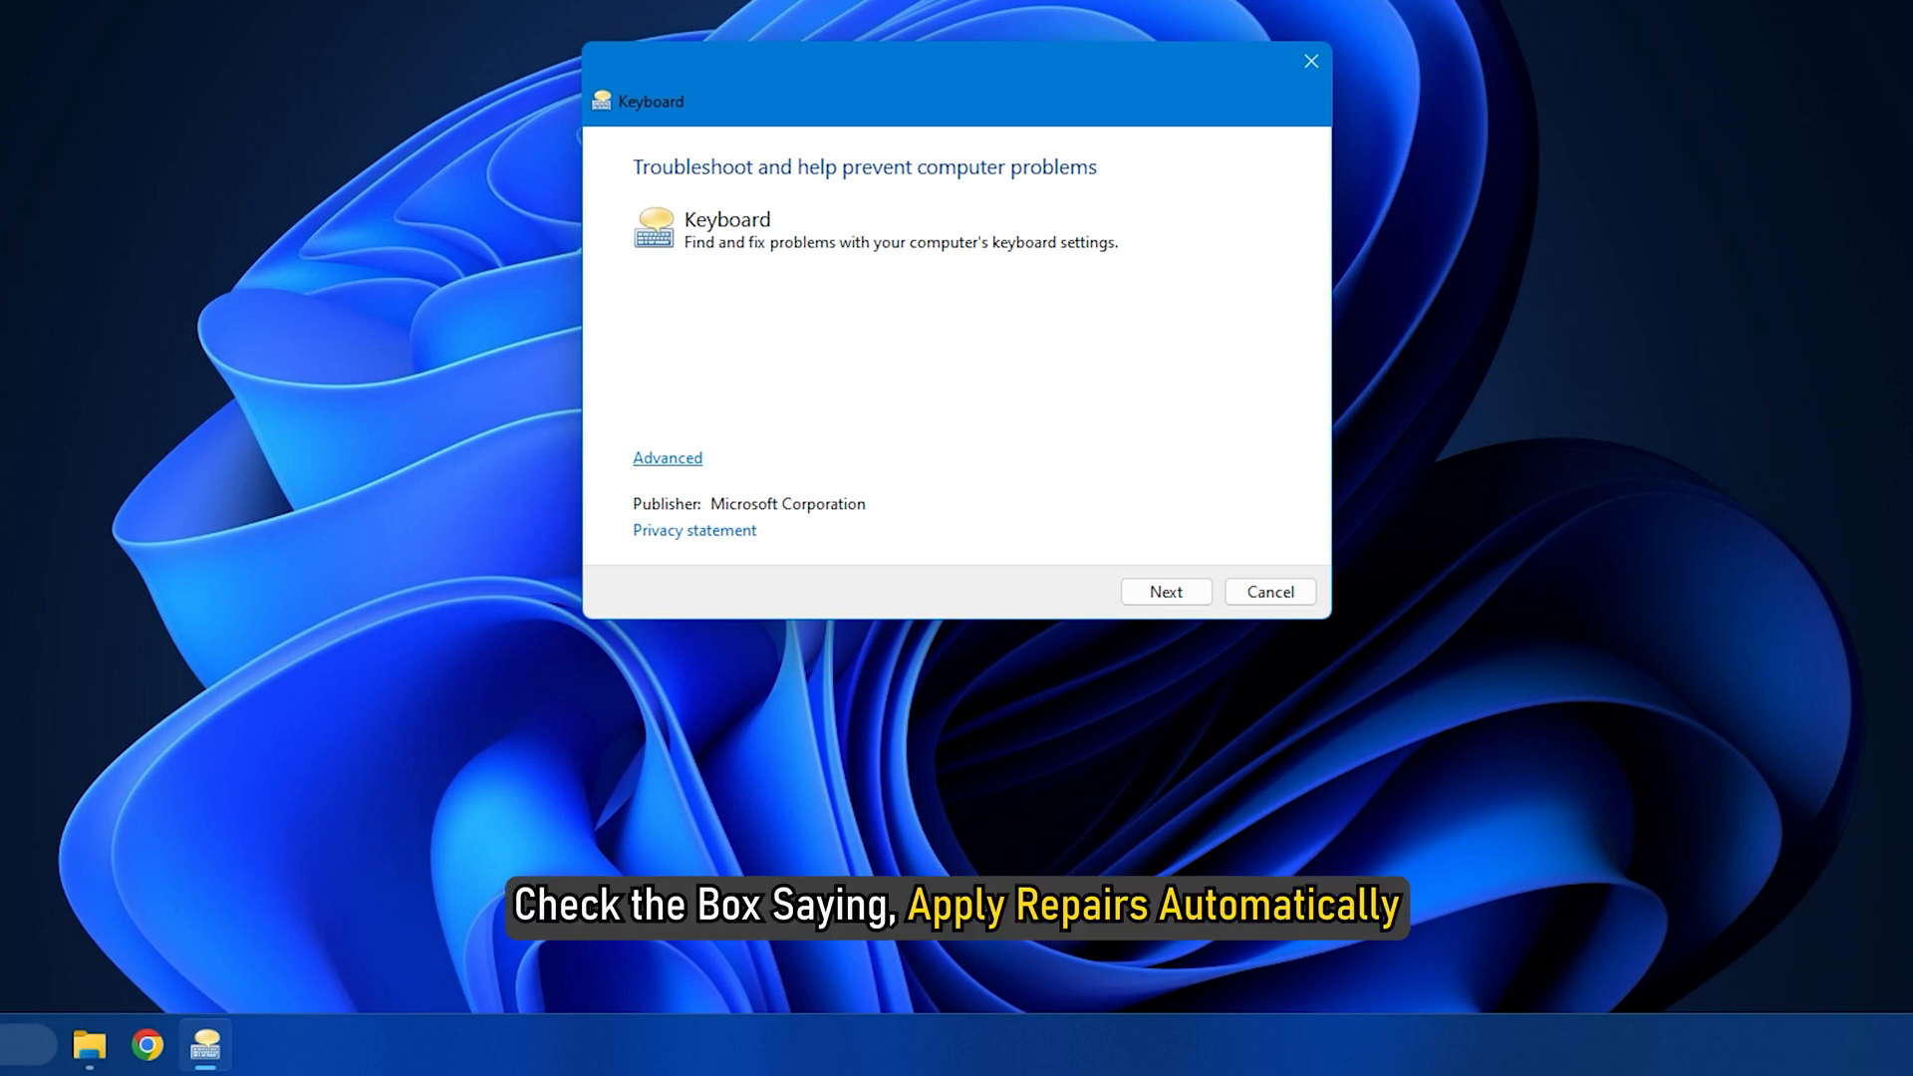
{"action": "mouse_move", "coordinate": [667, 464]}
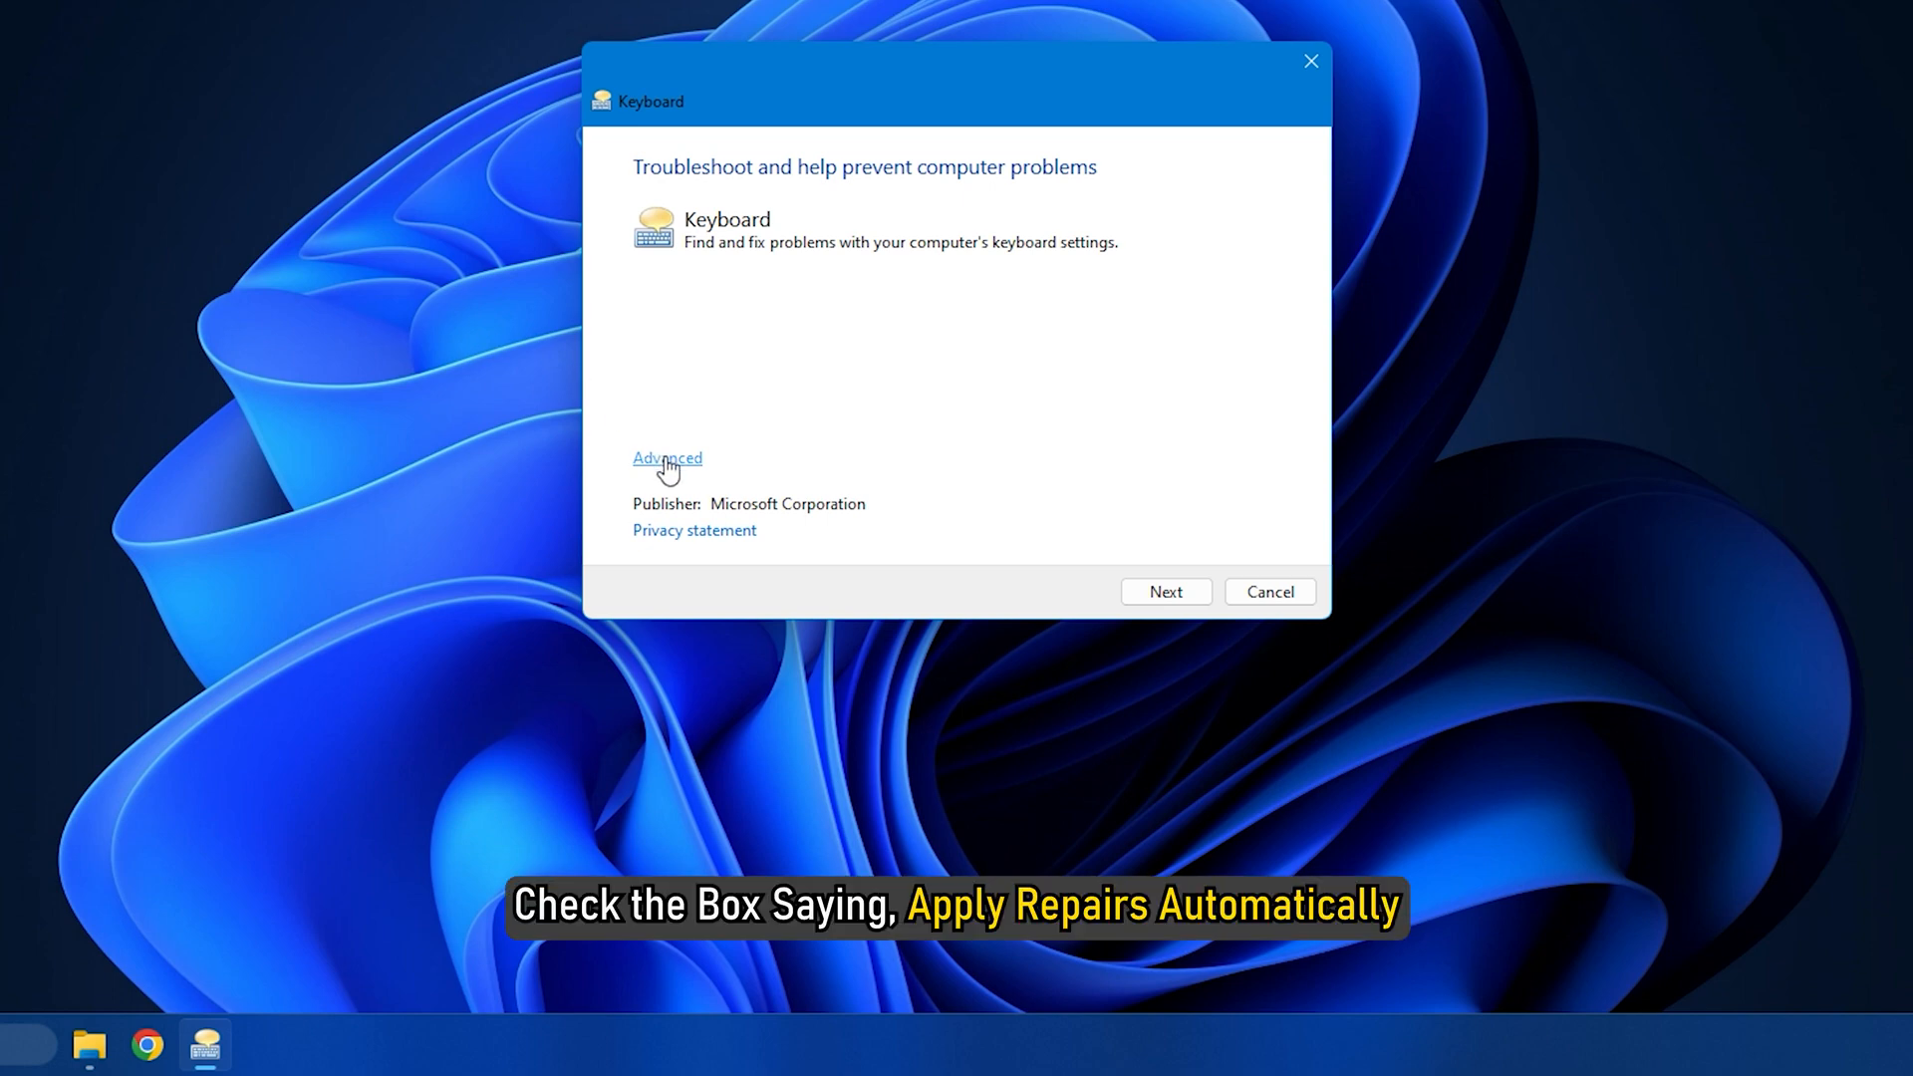
Step: Enable 'Apply repairs automatically' under Advanced and start the troubleshooter scan
{"action": "left_click", "coordinate": [668, 459]}
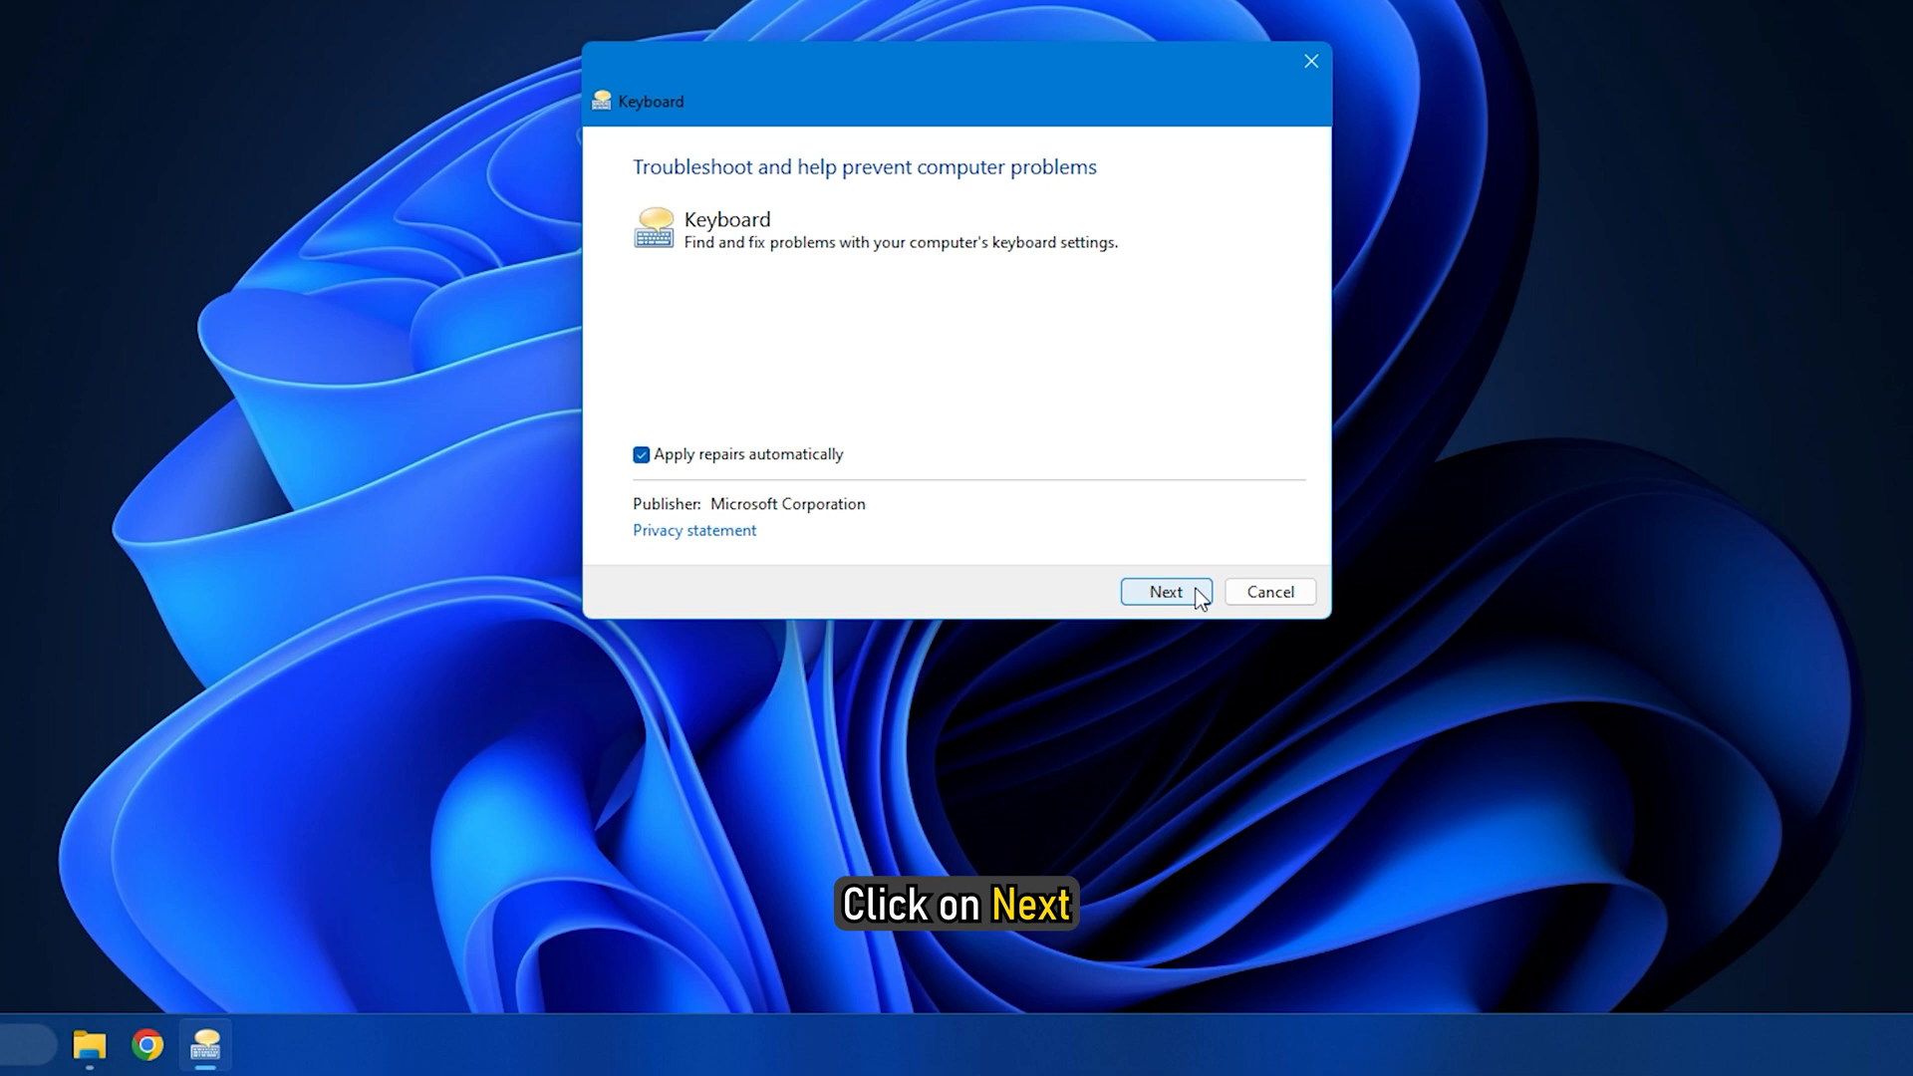
{"action": "left_click", "coordinate": [1164, 591]}
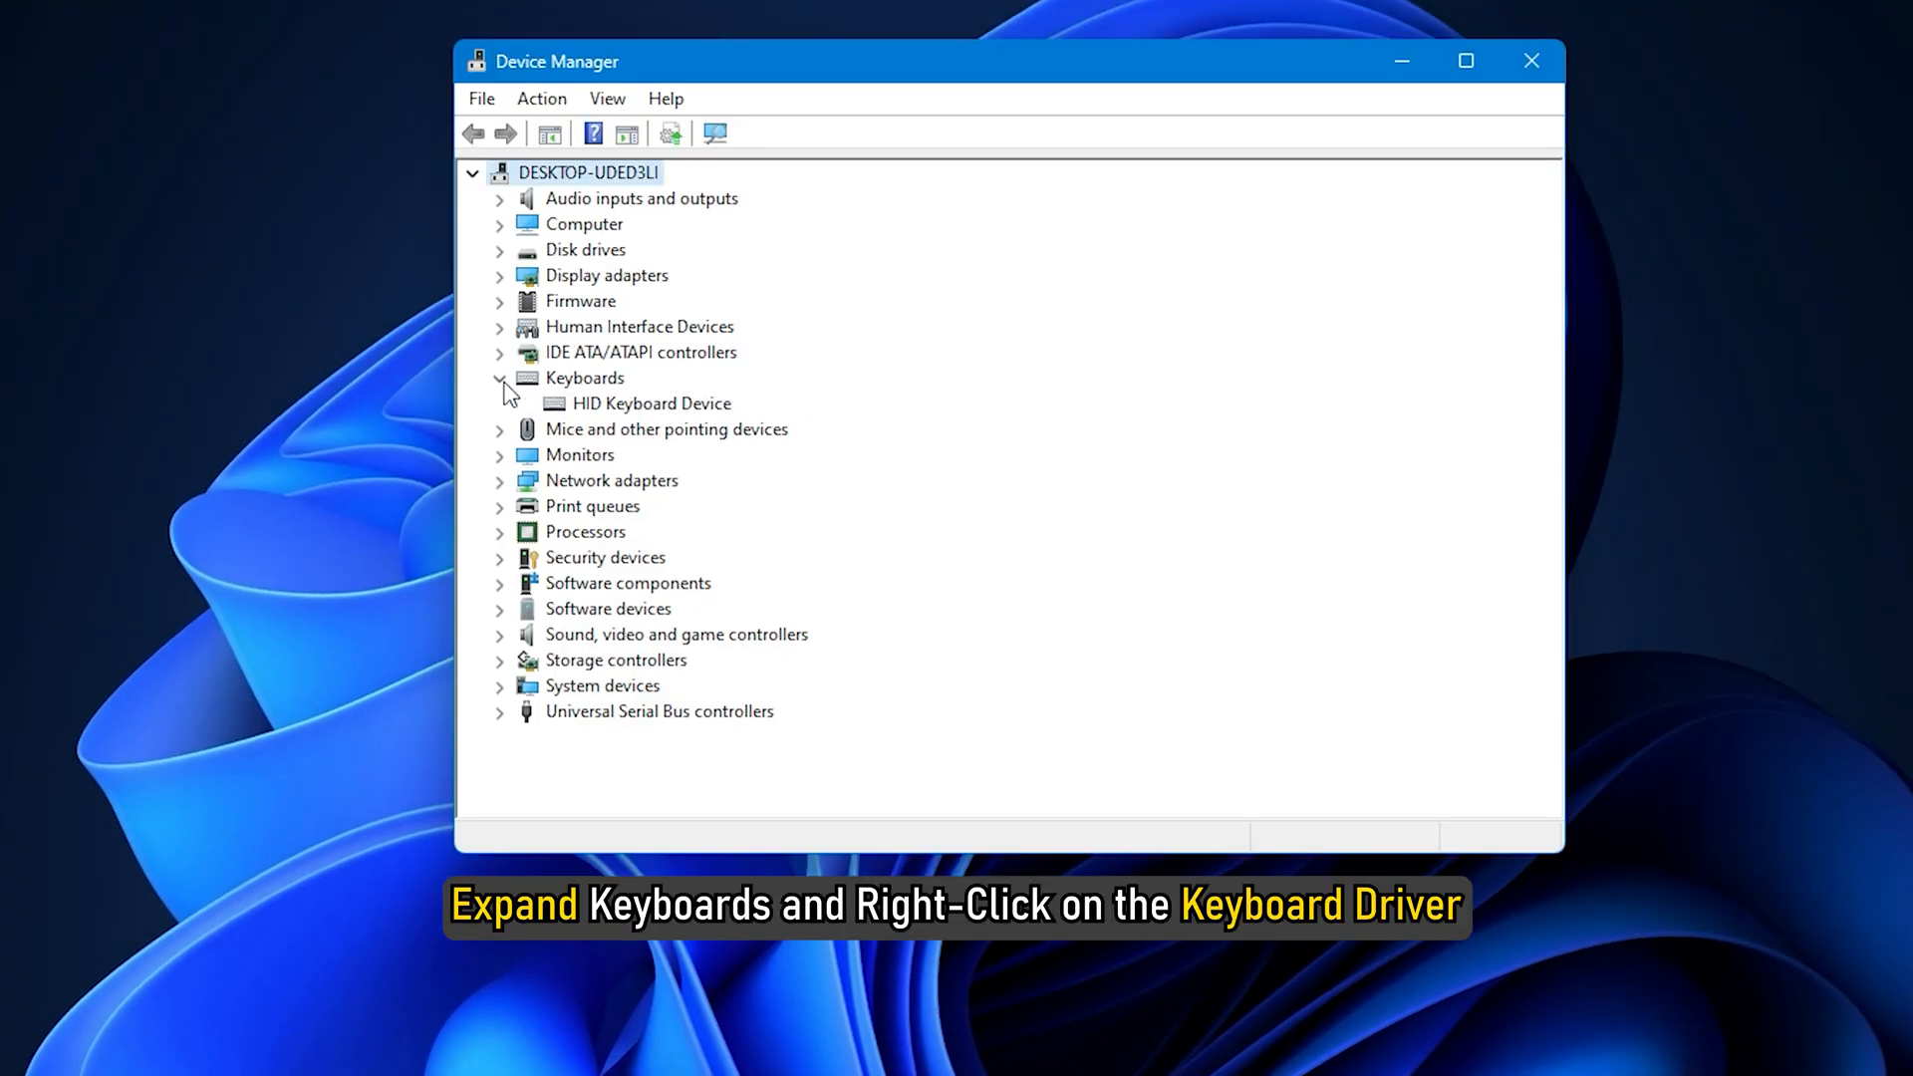
Step: Uninstall the HID Keyboard Device, confirm it, and close Device Manager
{"action": "right_click", "coordinate": [653, 404]}
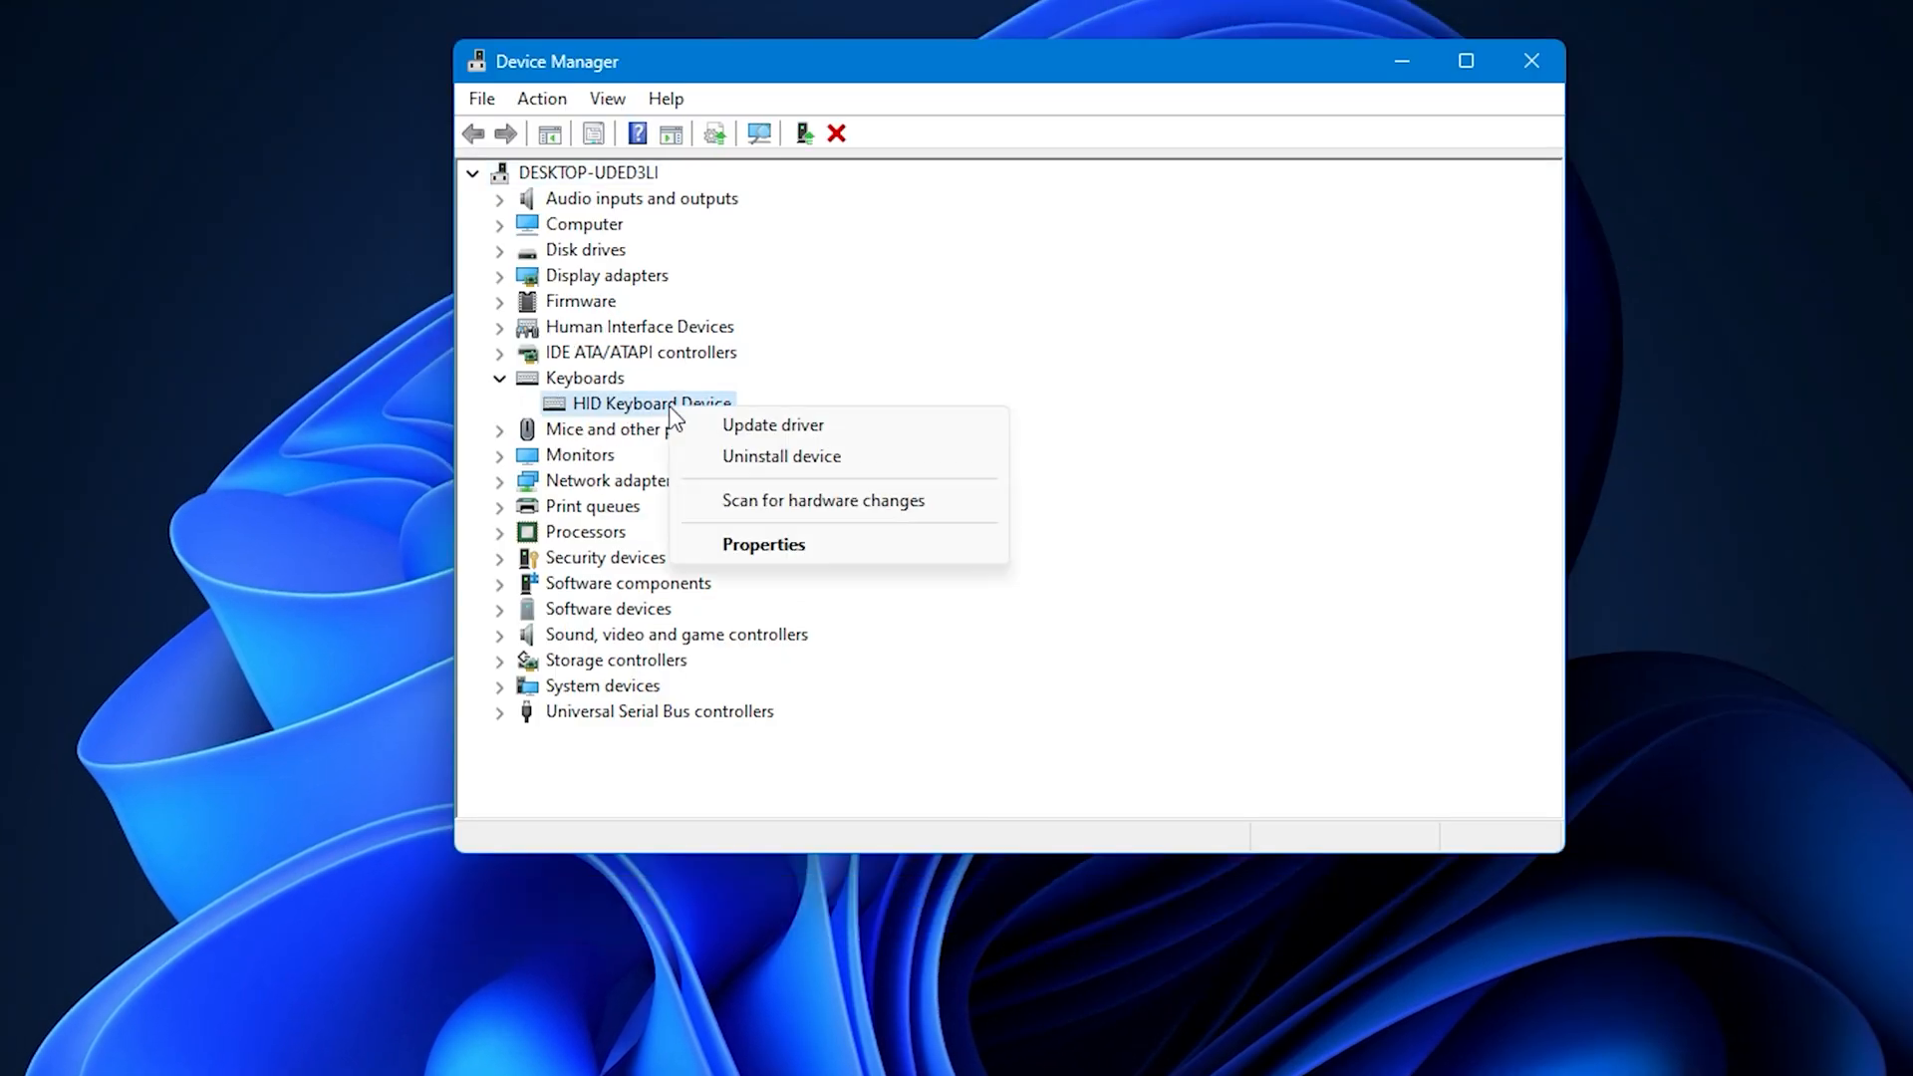
{"action": "mouse_move", "coordinate": [781, 455]}
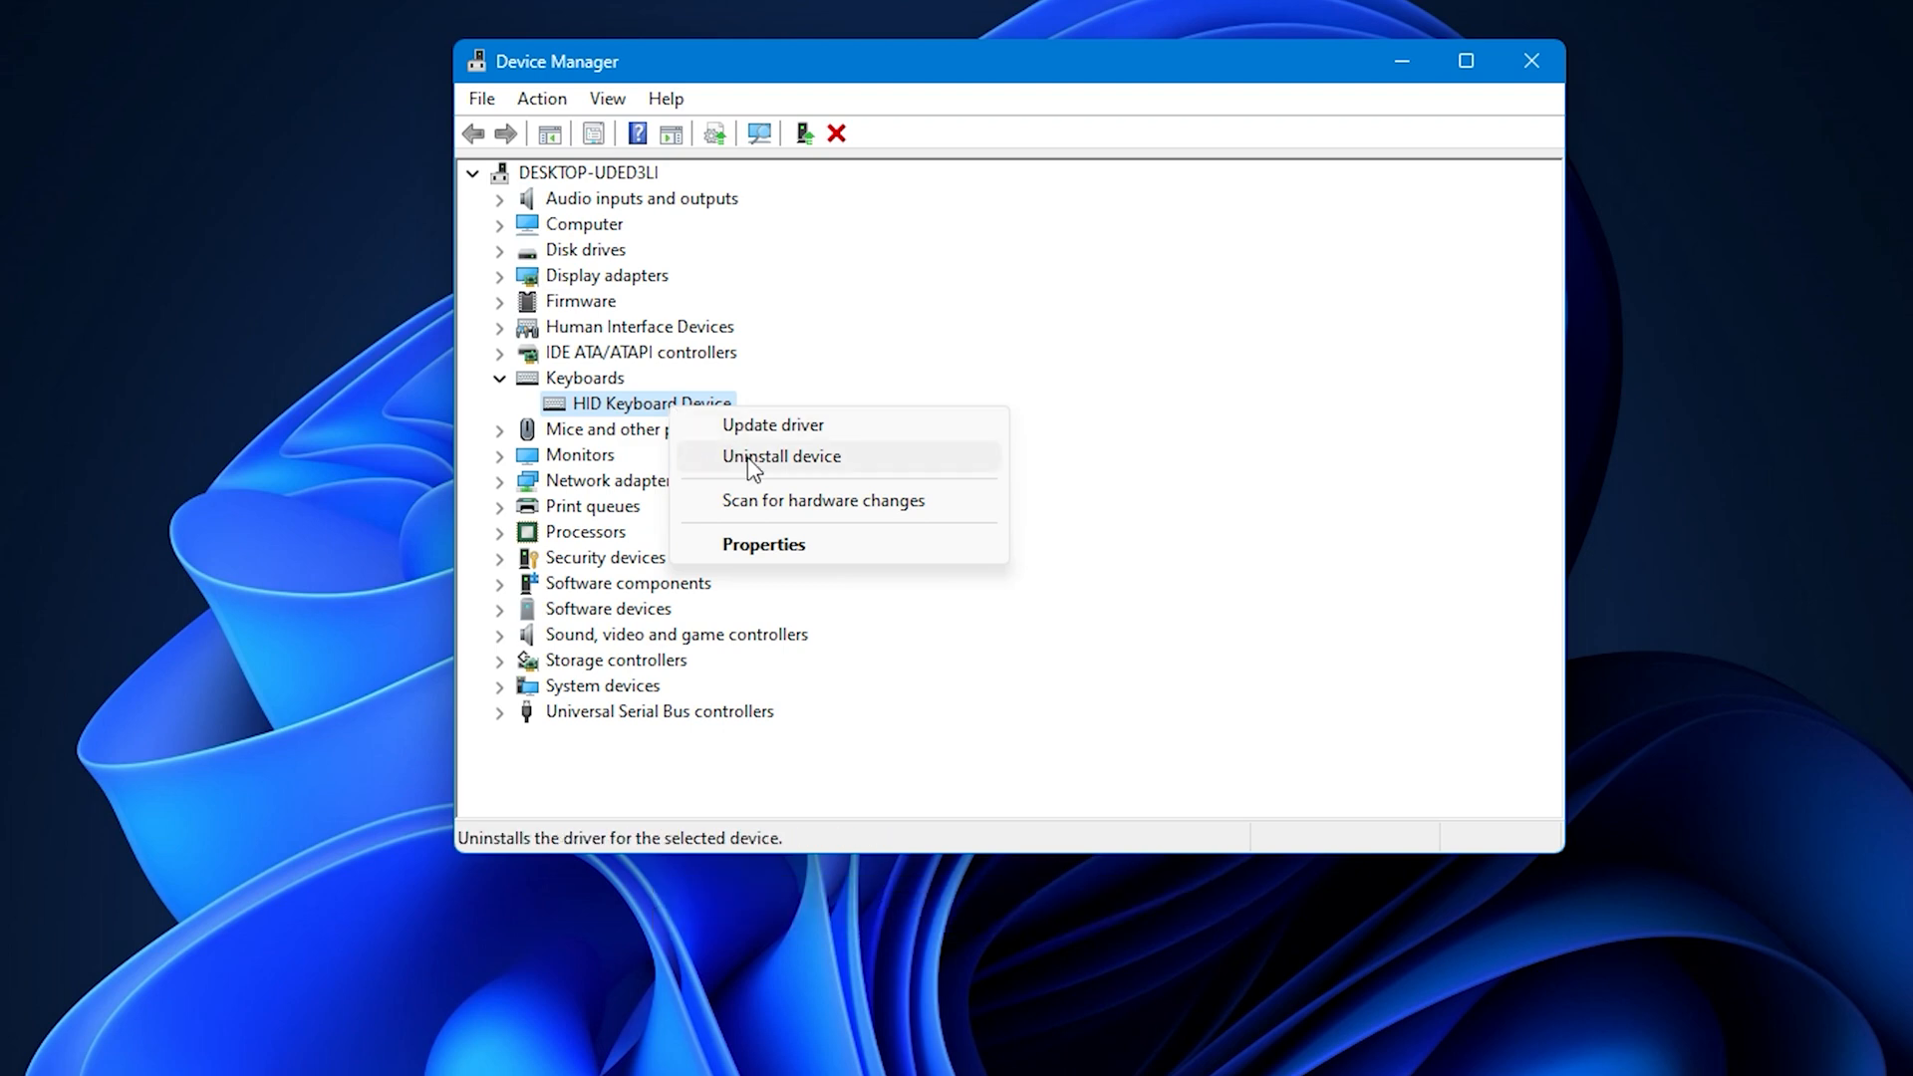
{"action": "left_click", "coordinate": [781, 455]}
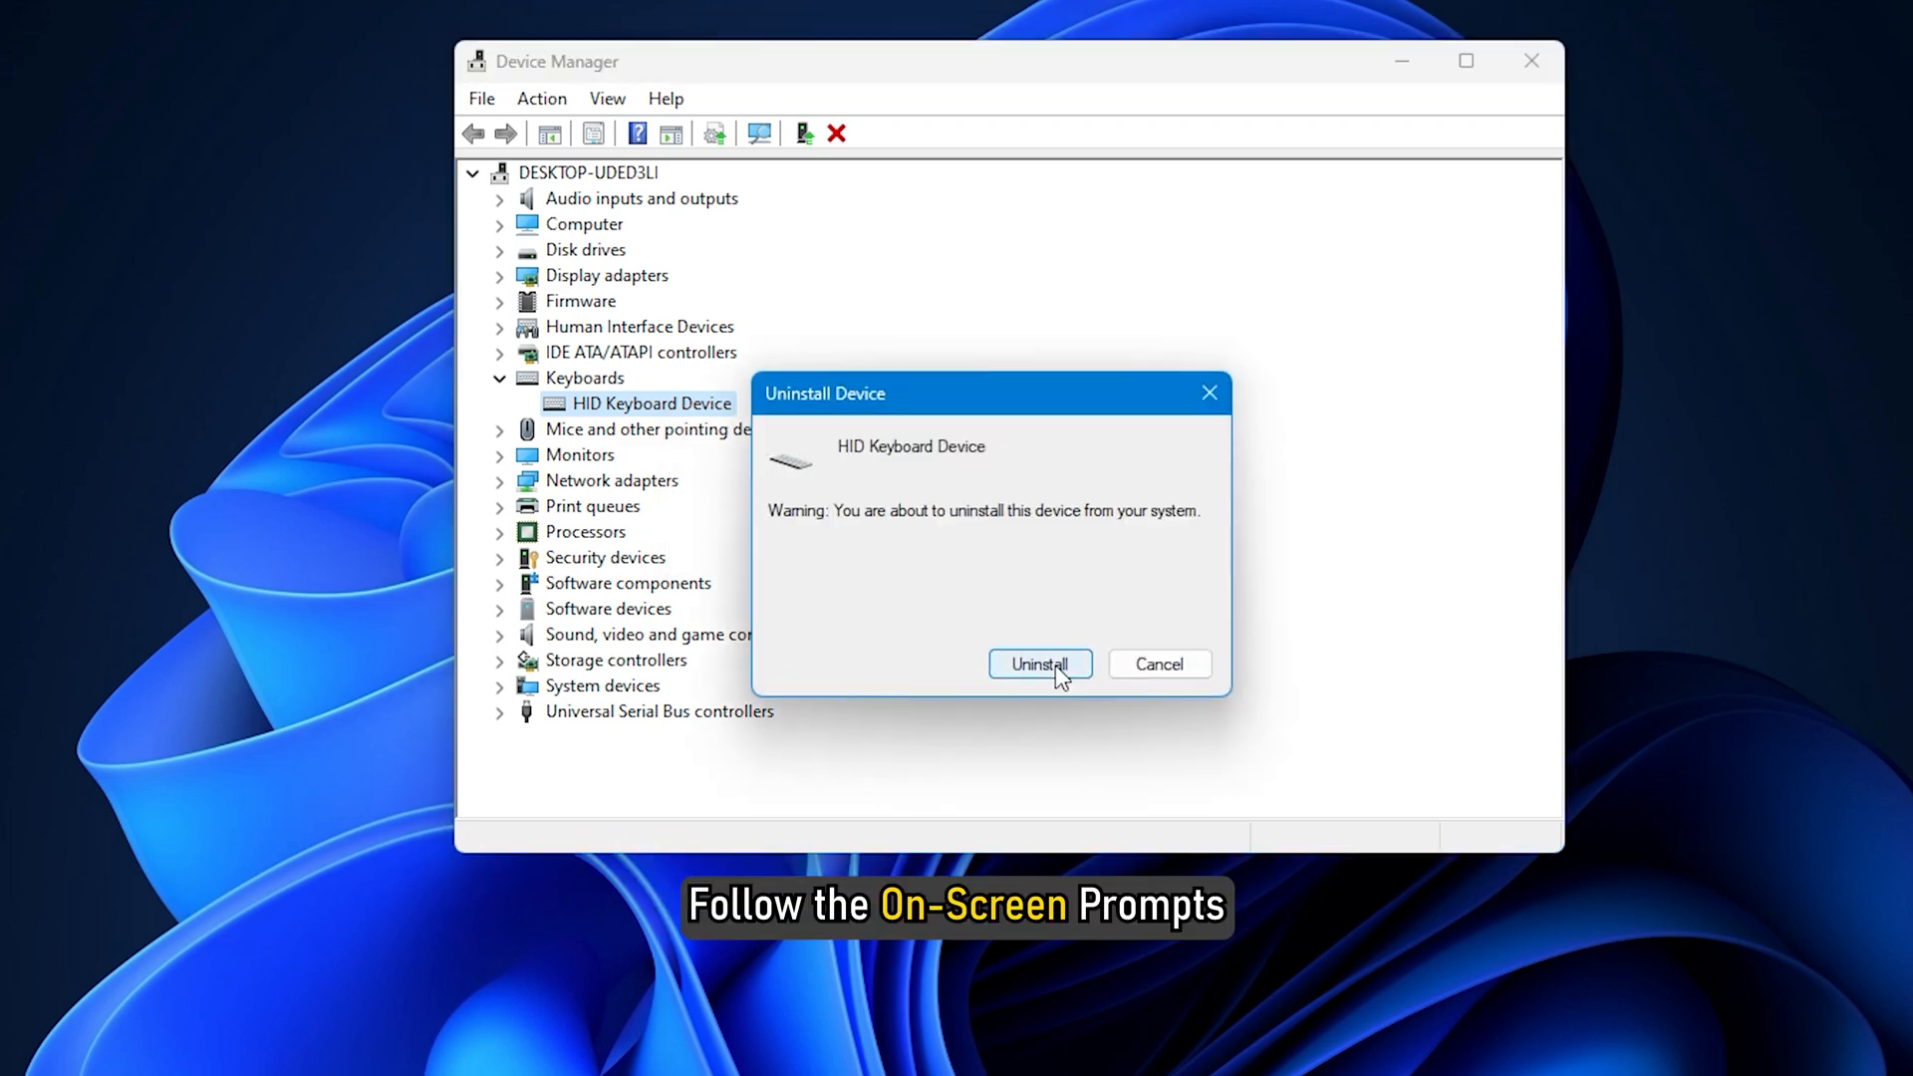
{"action": "left_click", "coordinate": [1038, 663]}
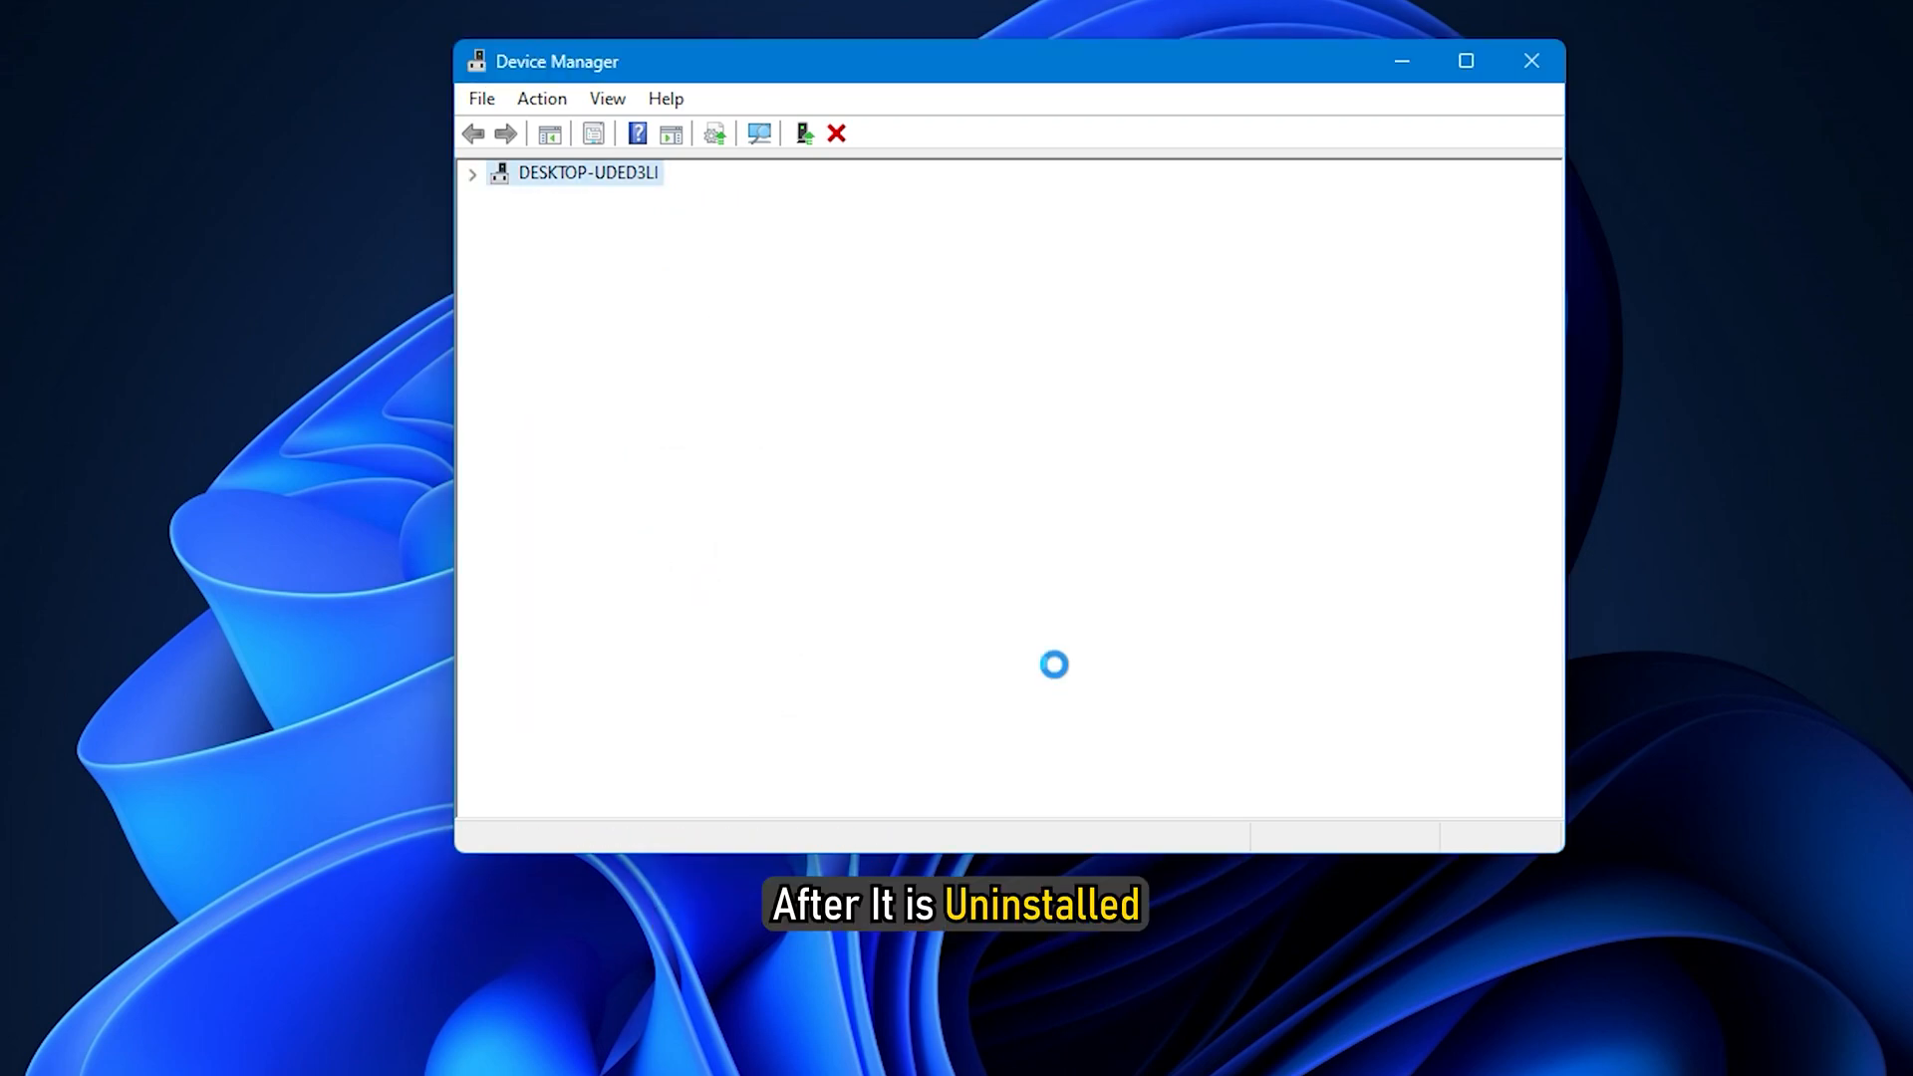
{"action": "left_click", "coordinate": [1531, 61]}
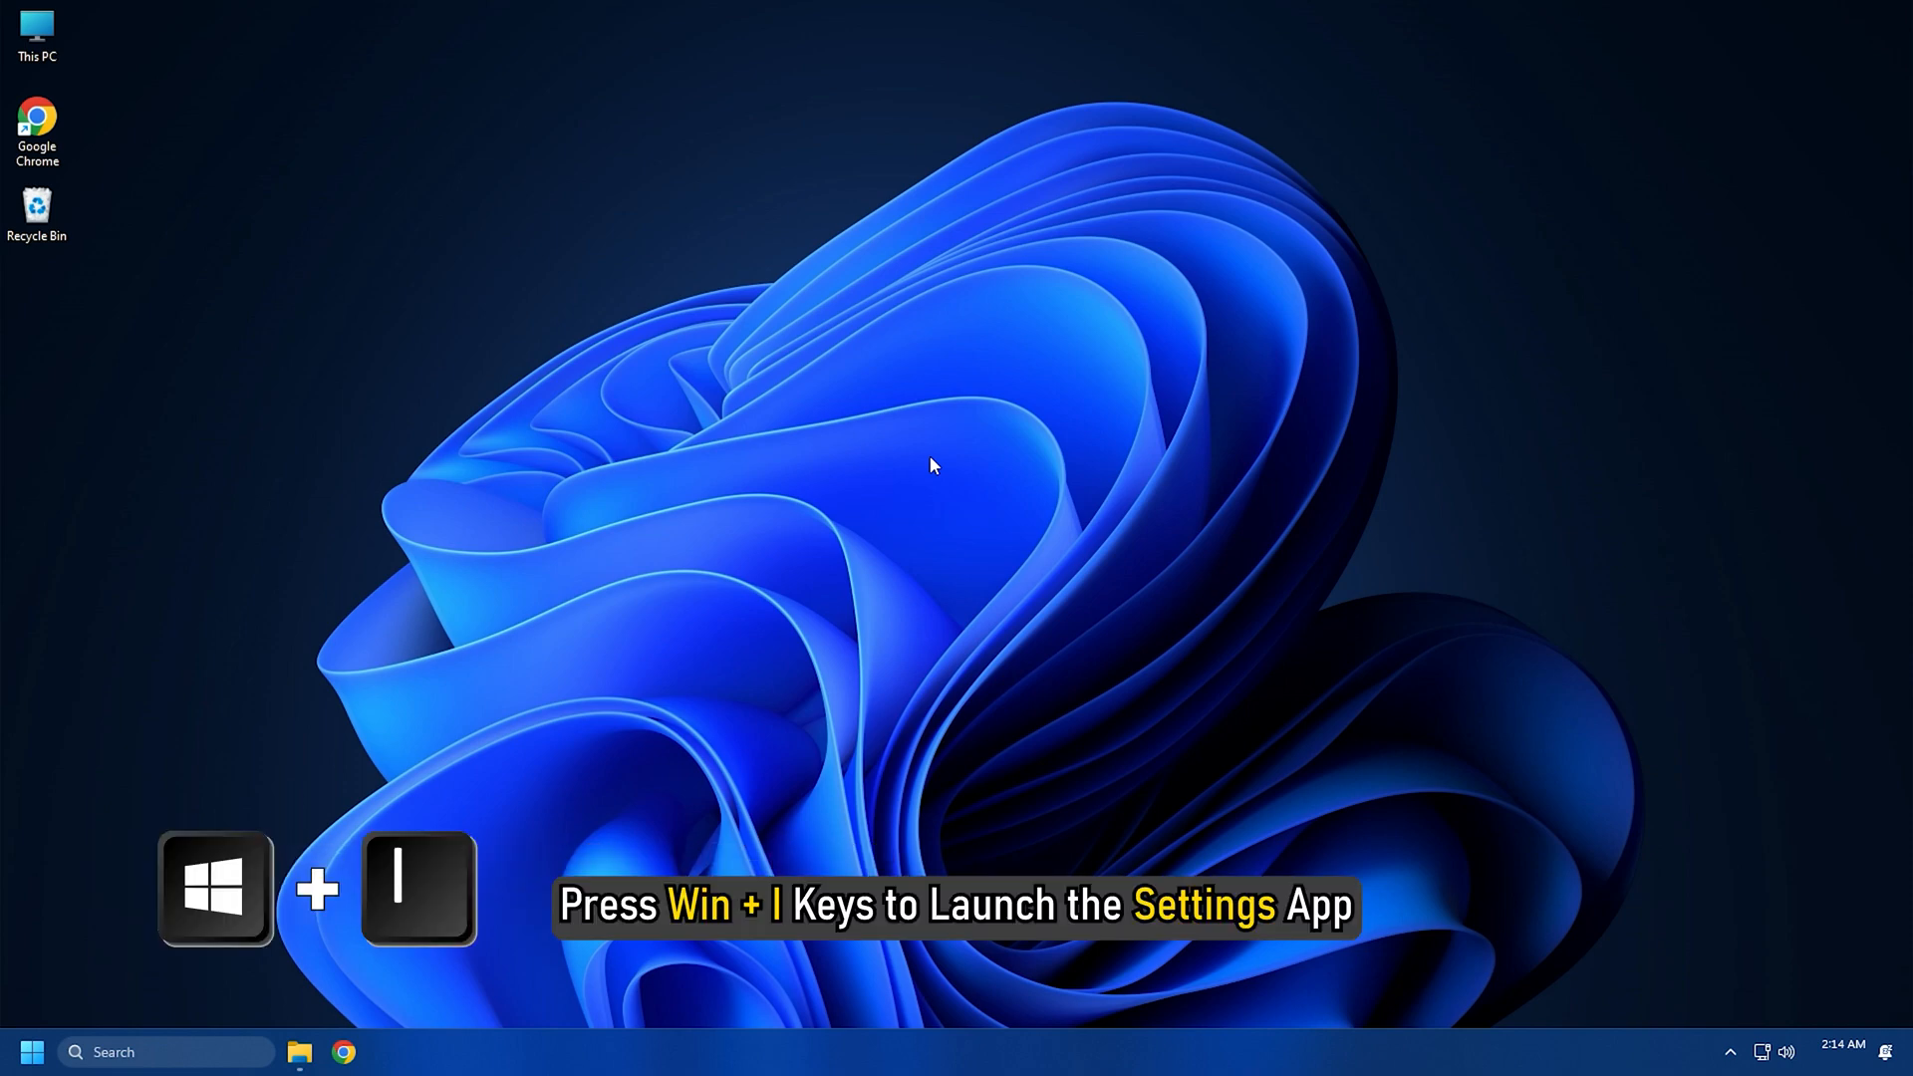
Step: Bring up Windows Settings (Win+I) on the Time & language section
{"action": "key", "text": "win+i"}
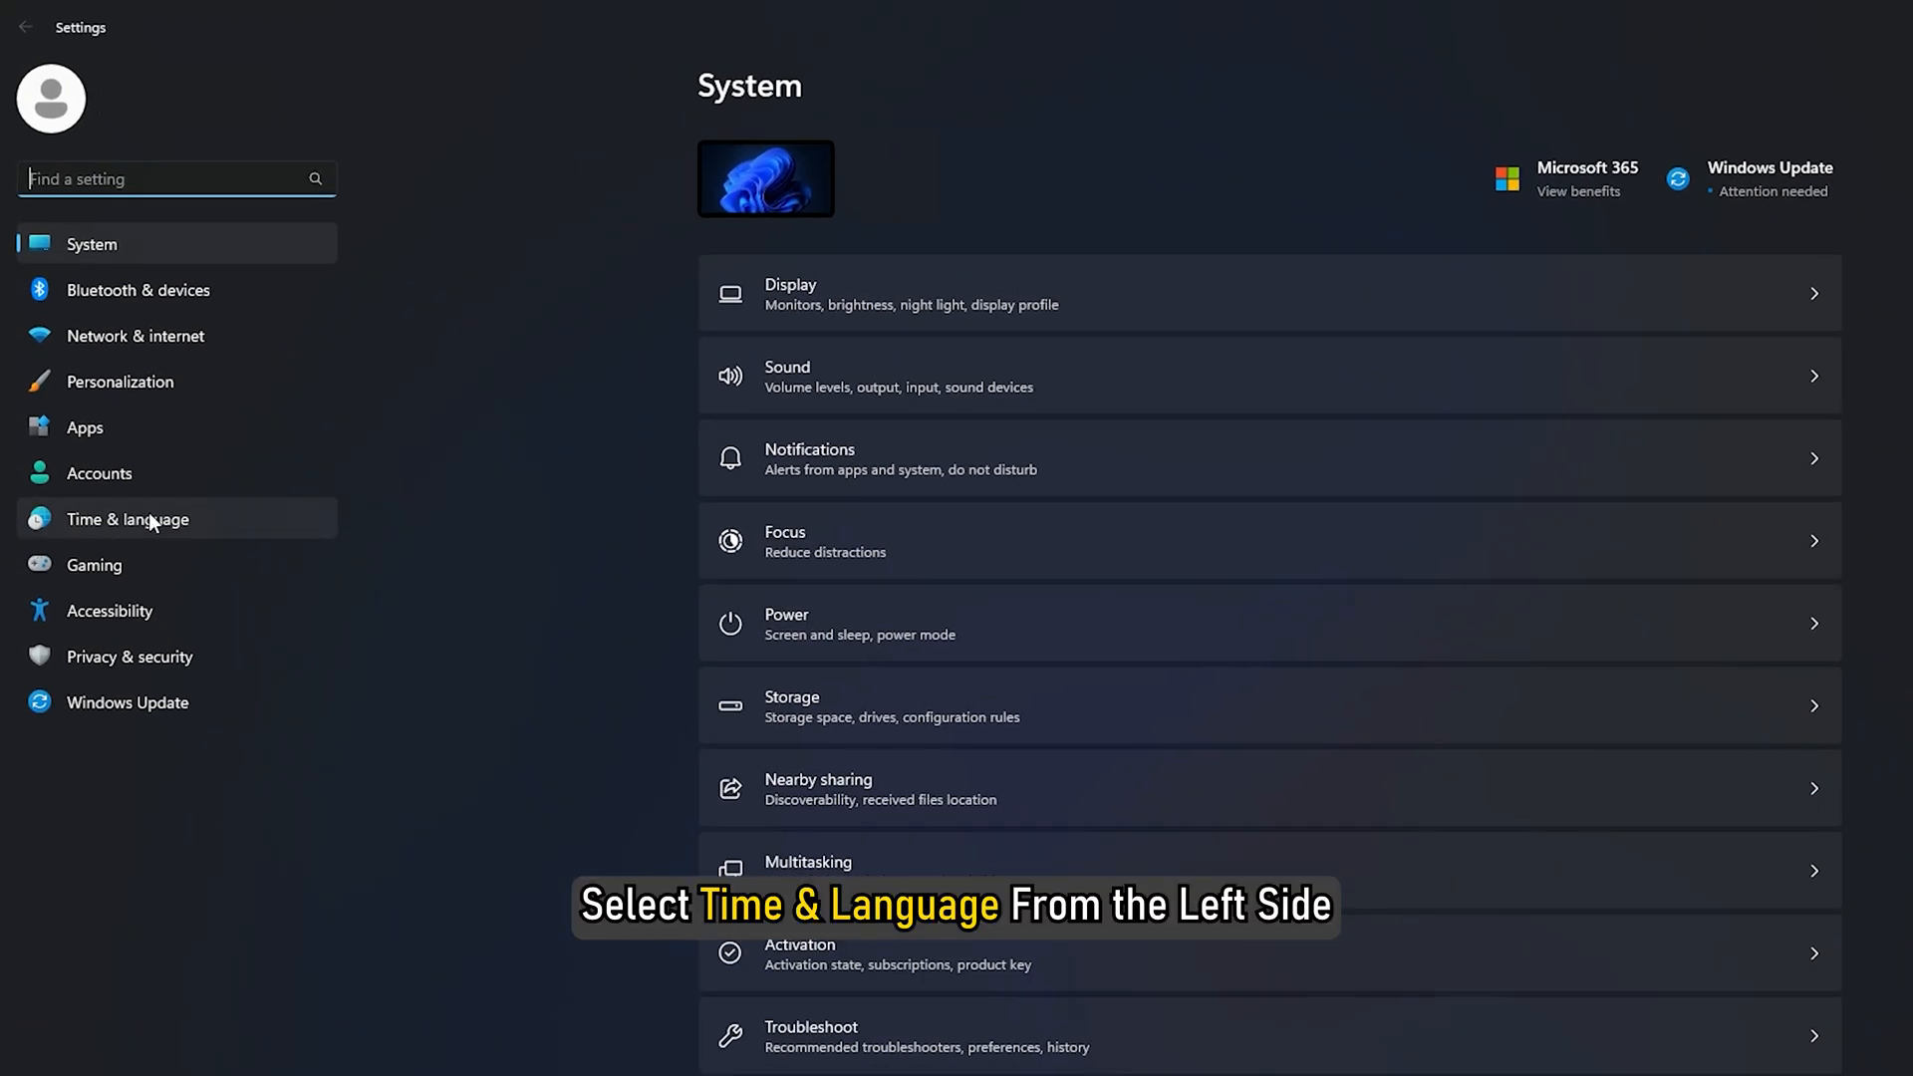
{"action": "left_click", "coordinate": [126, 518]}
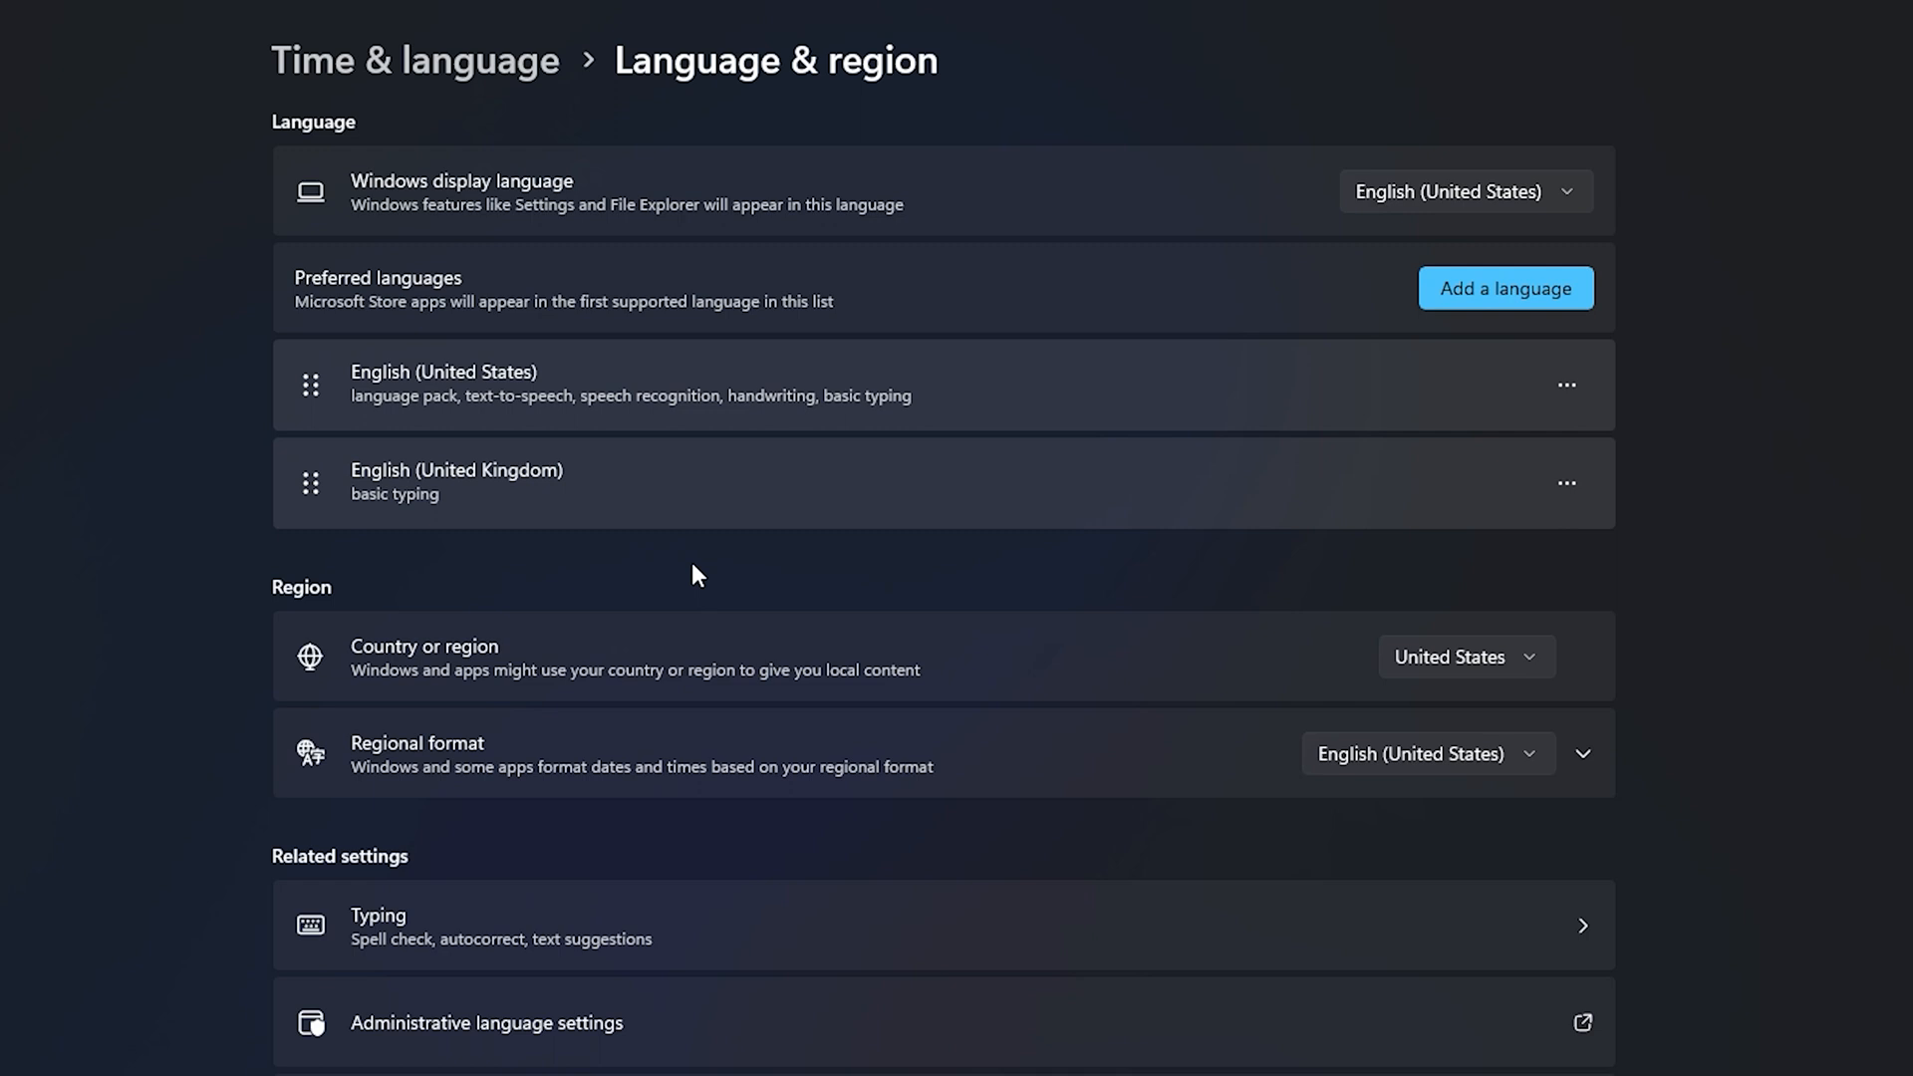
{"action": "mouse_move", "coordinate": [708, 576]}
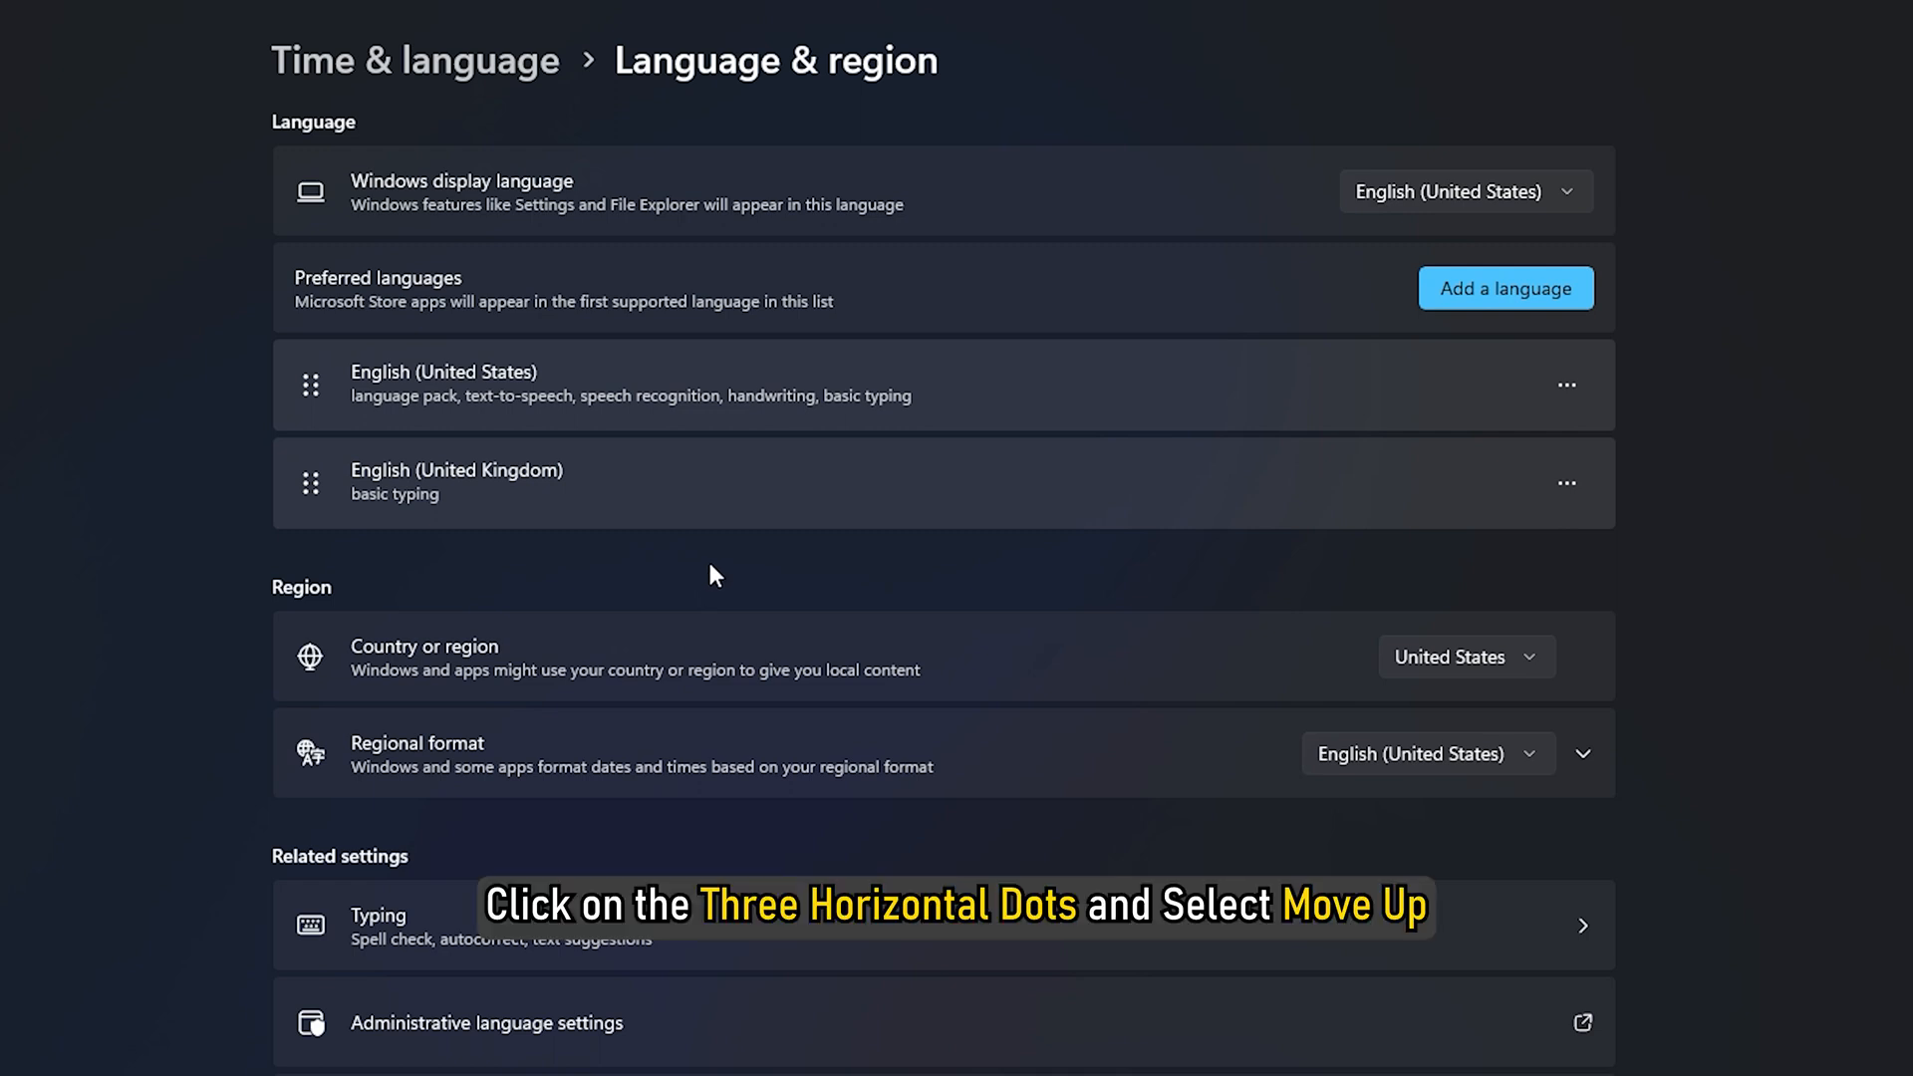
Step: Move English (United Kingdom) to the top of the preferred languages list
{"action": "left_click", "coordinate": [1566, 482]}
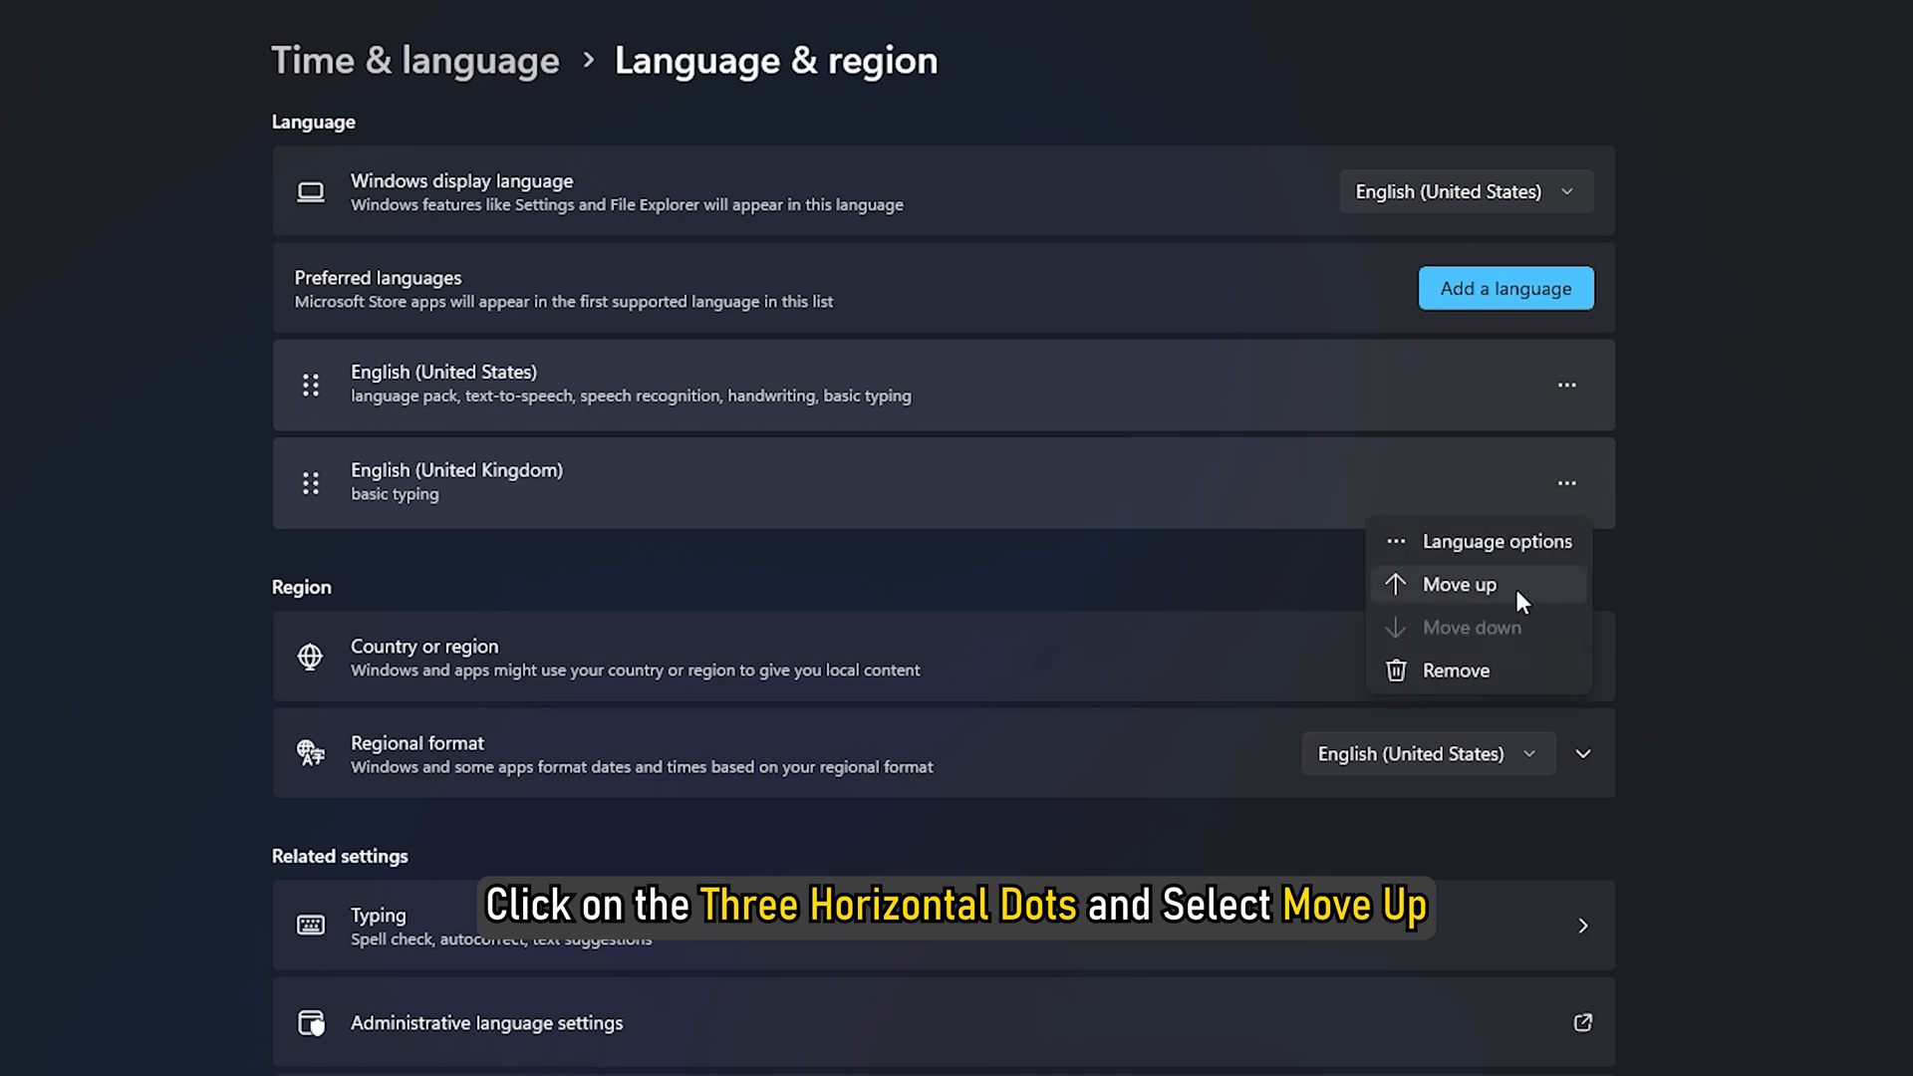
{"action": "left_click", "coordinate": [1459, 583]}
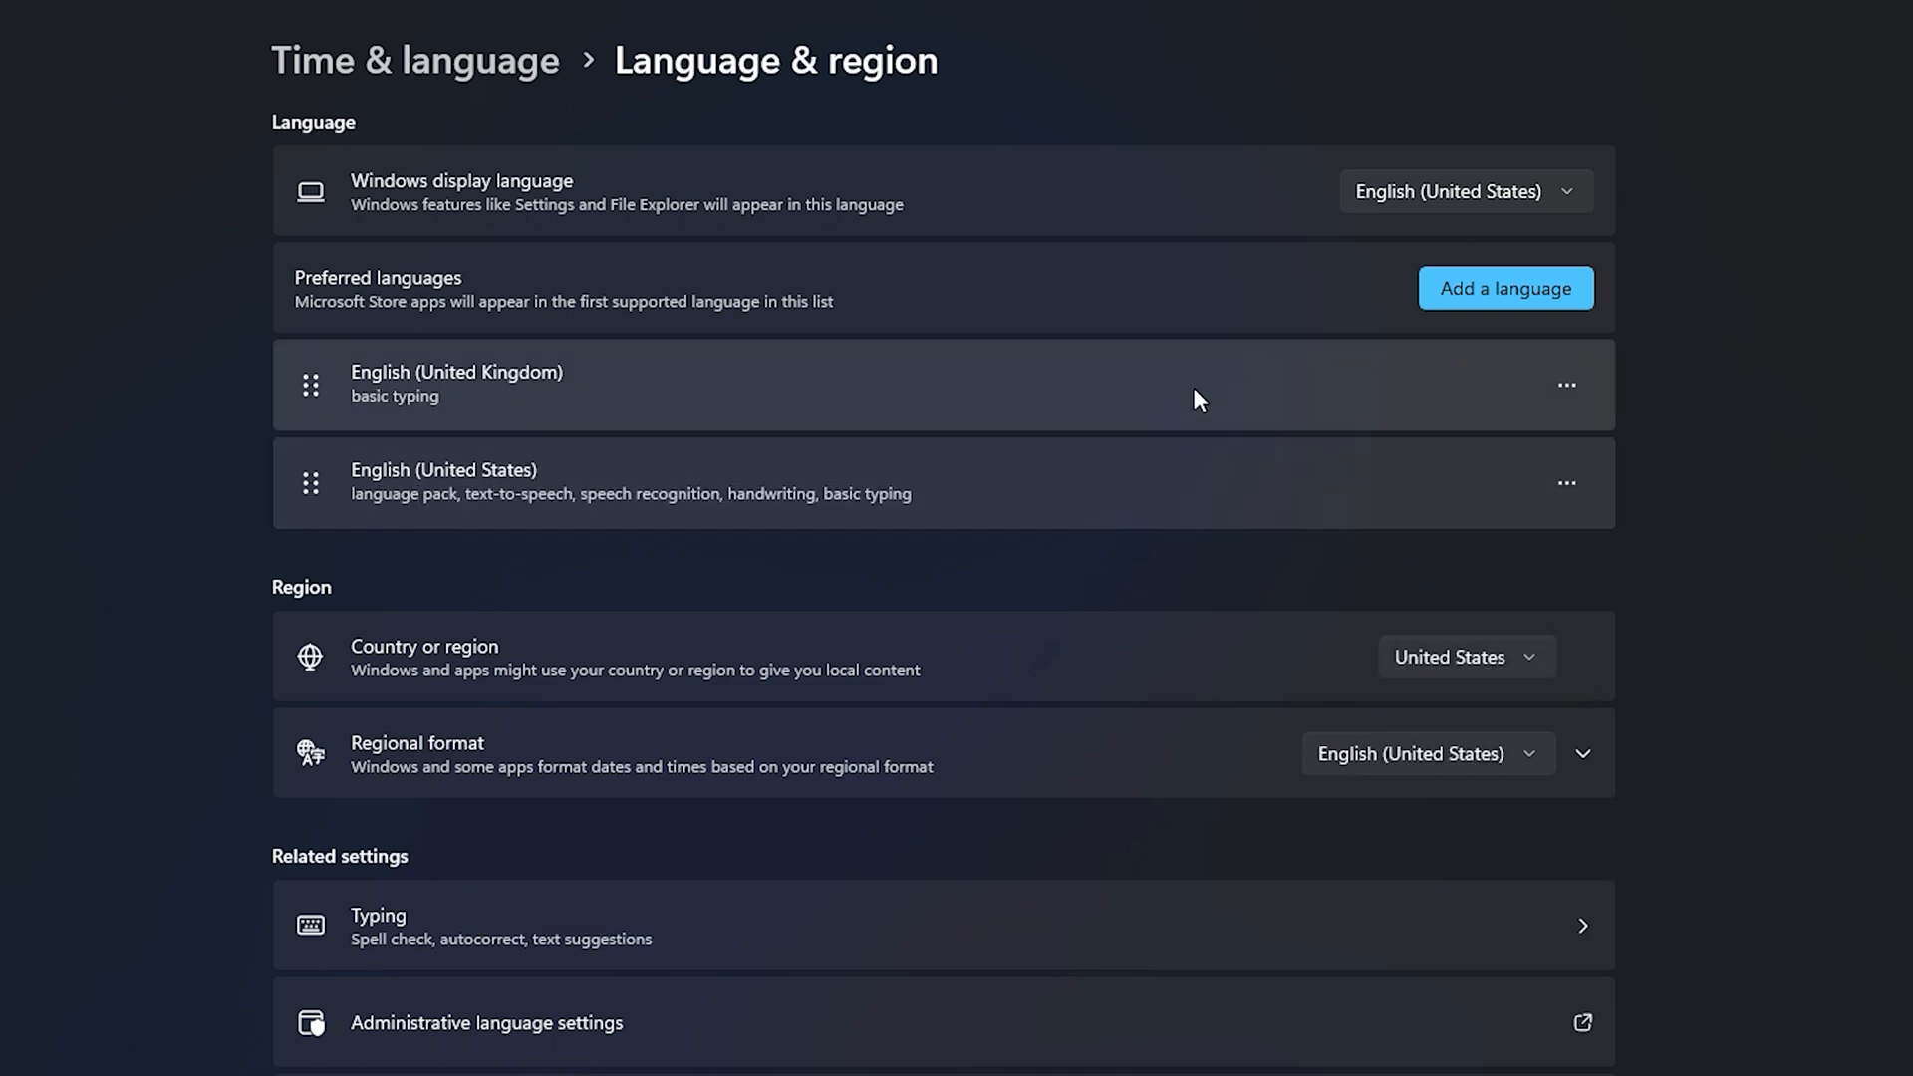
{"action": "left_click", "coordinate": [1465, 655]}
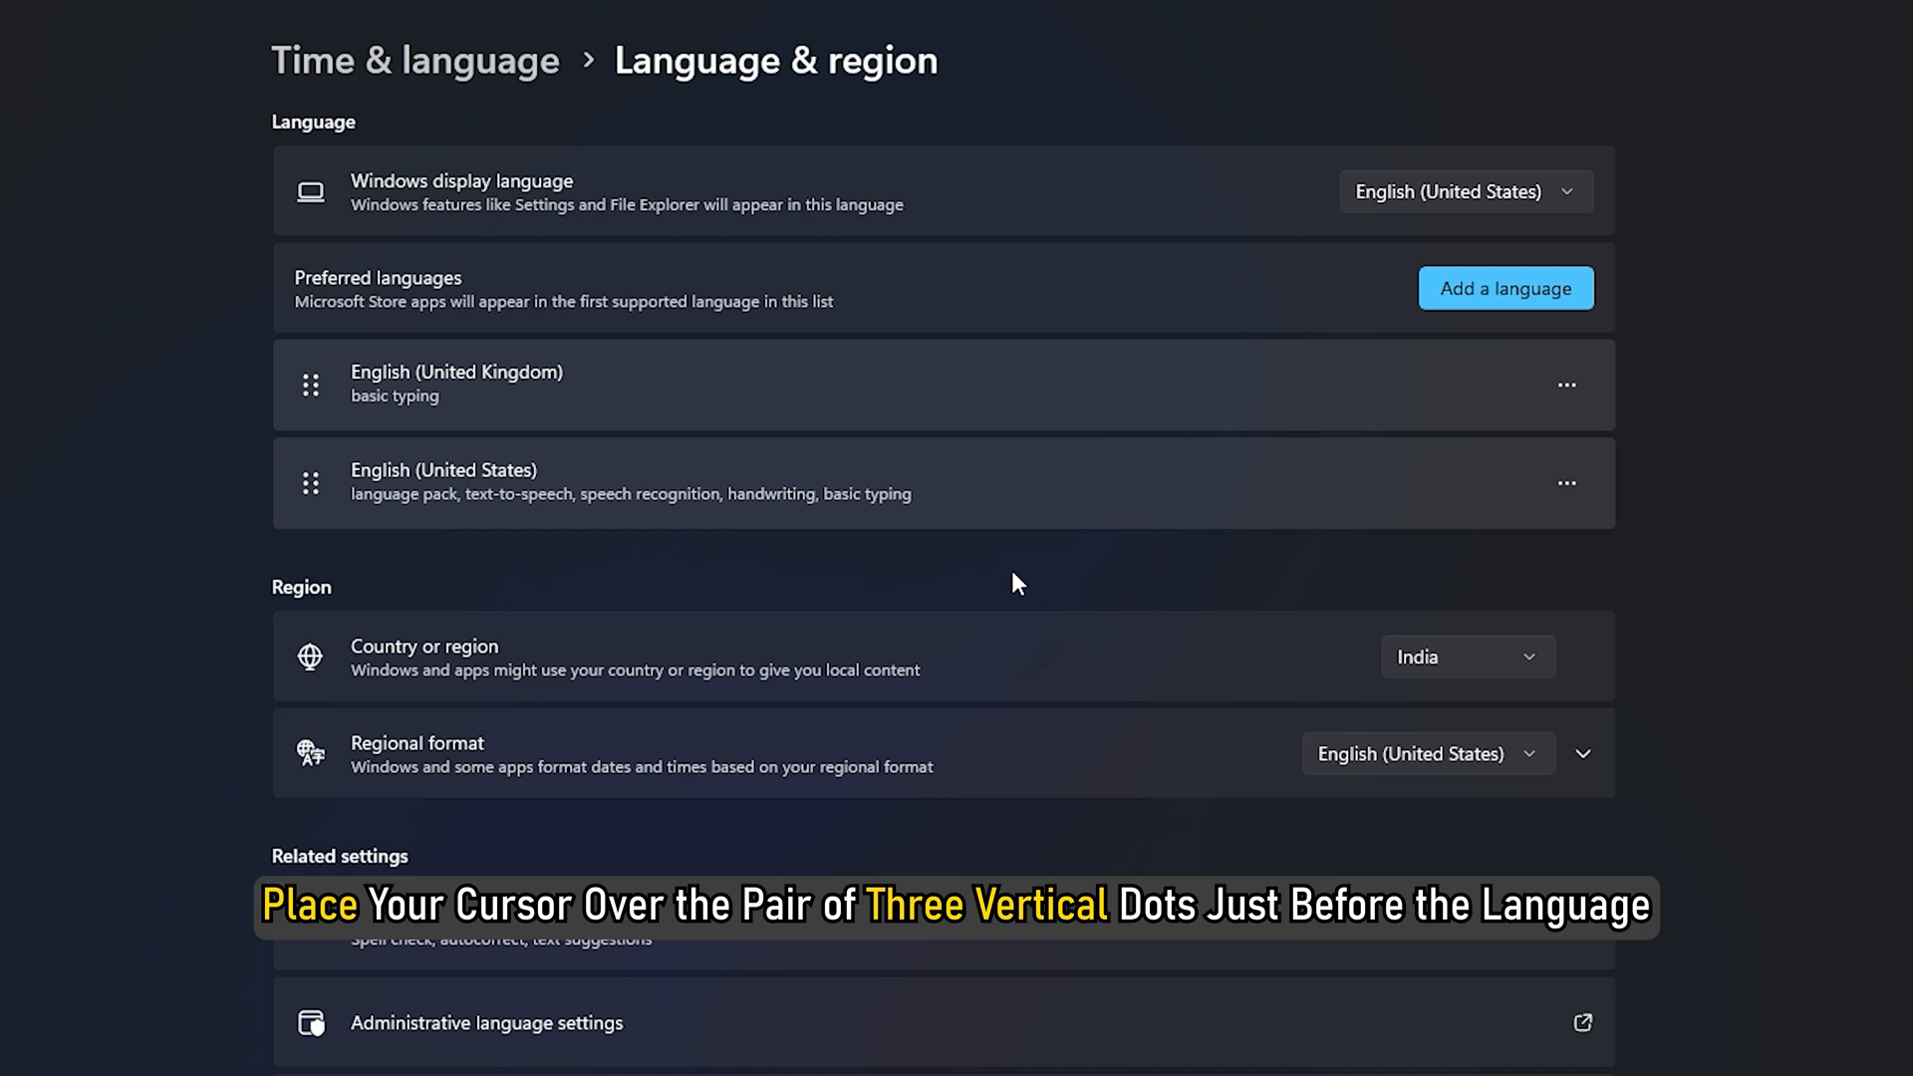
{"action": "mouse_move", "coordinate": [311, 392]}
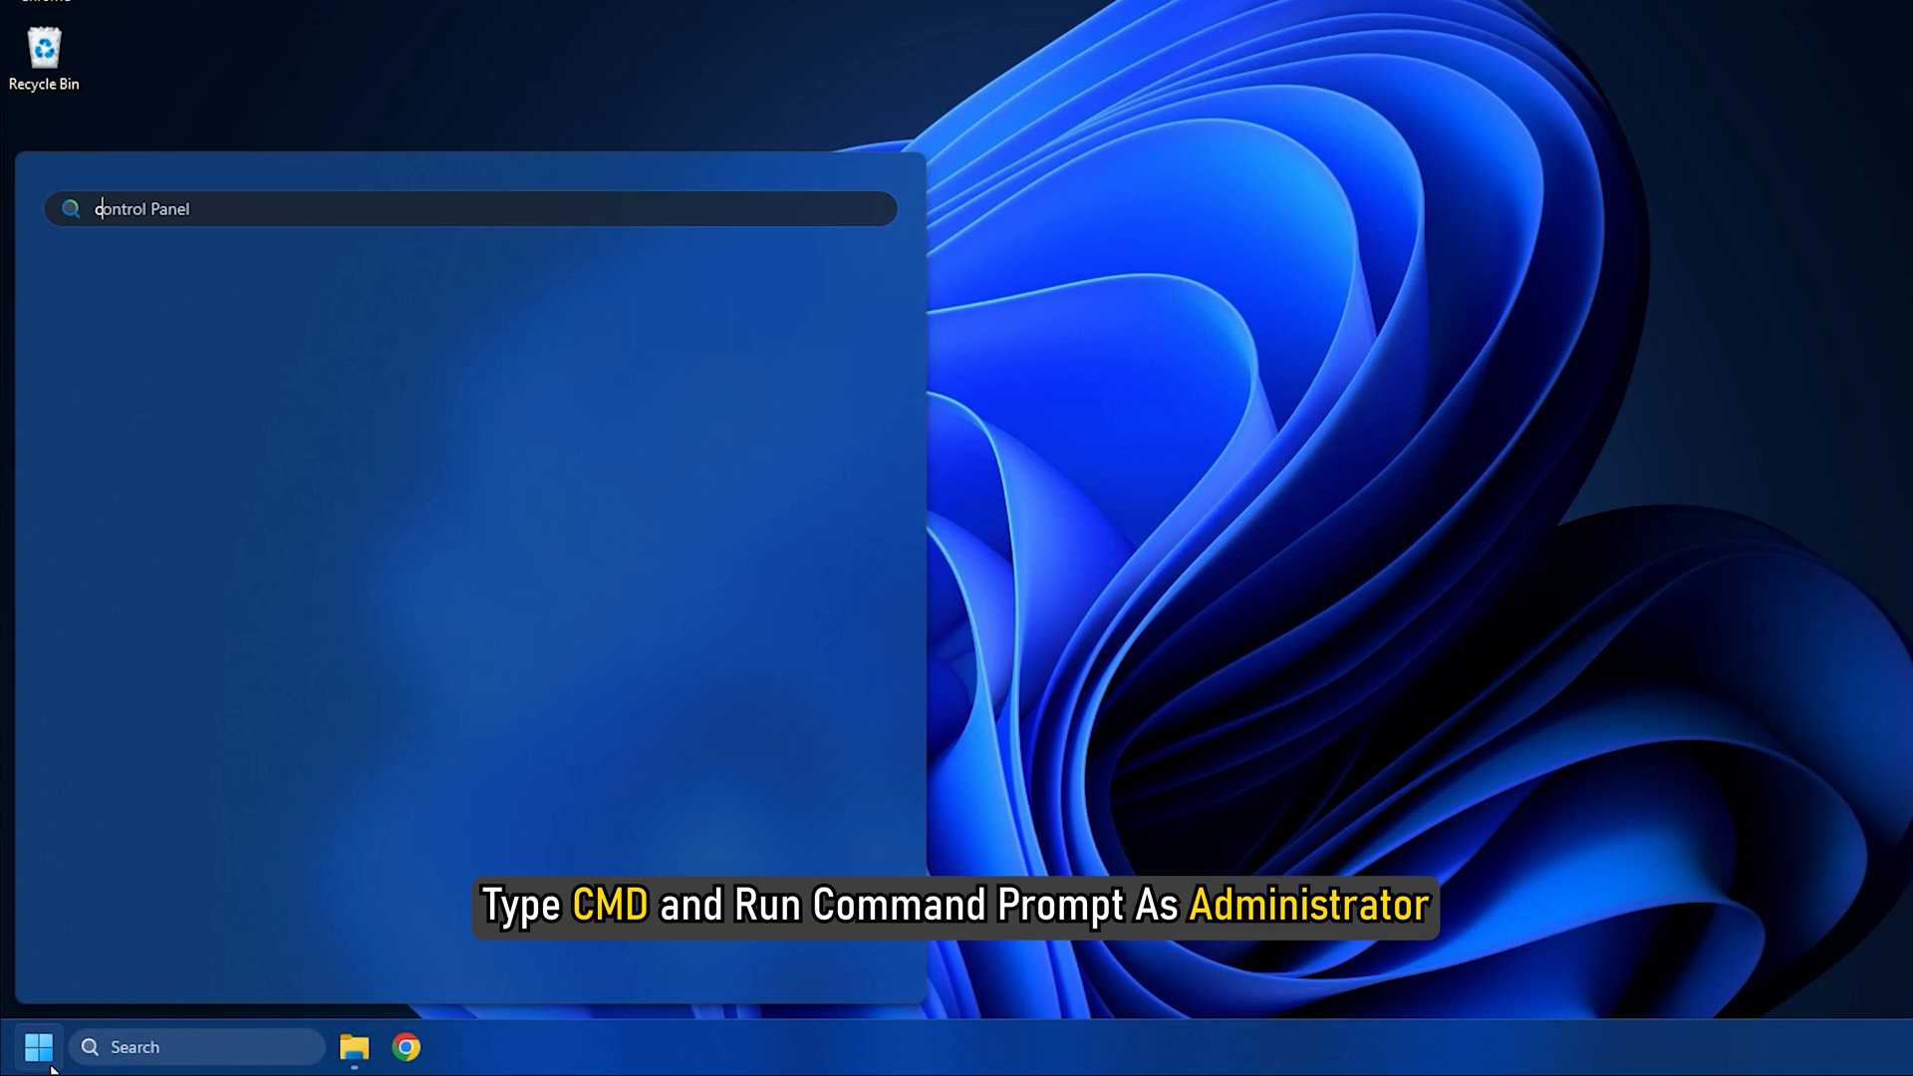
Step: Search for 'cmd' and launch Command Prompt as administrator
{"action": "type", "text": "cmd"}
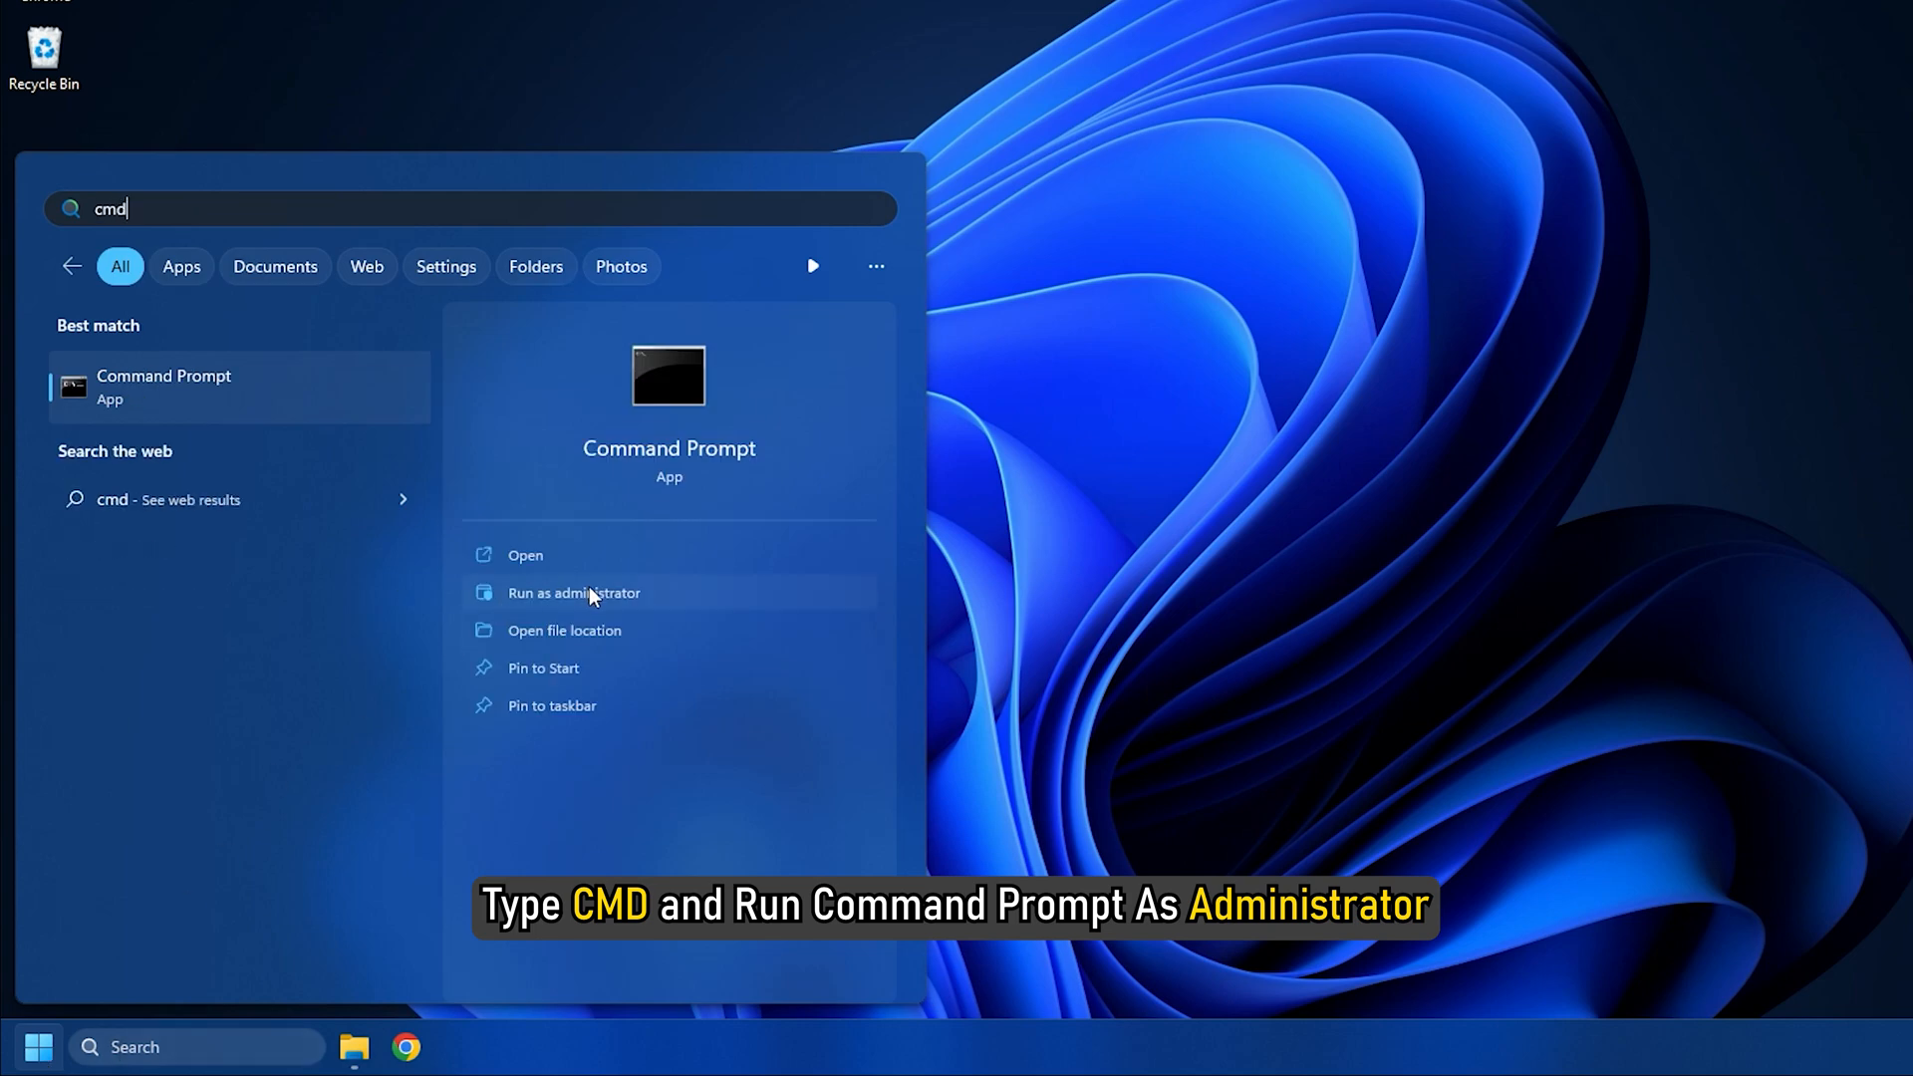
{"action": "left_click", "coordinate": [574, 592]}
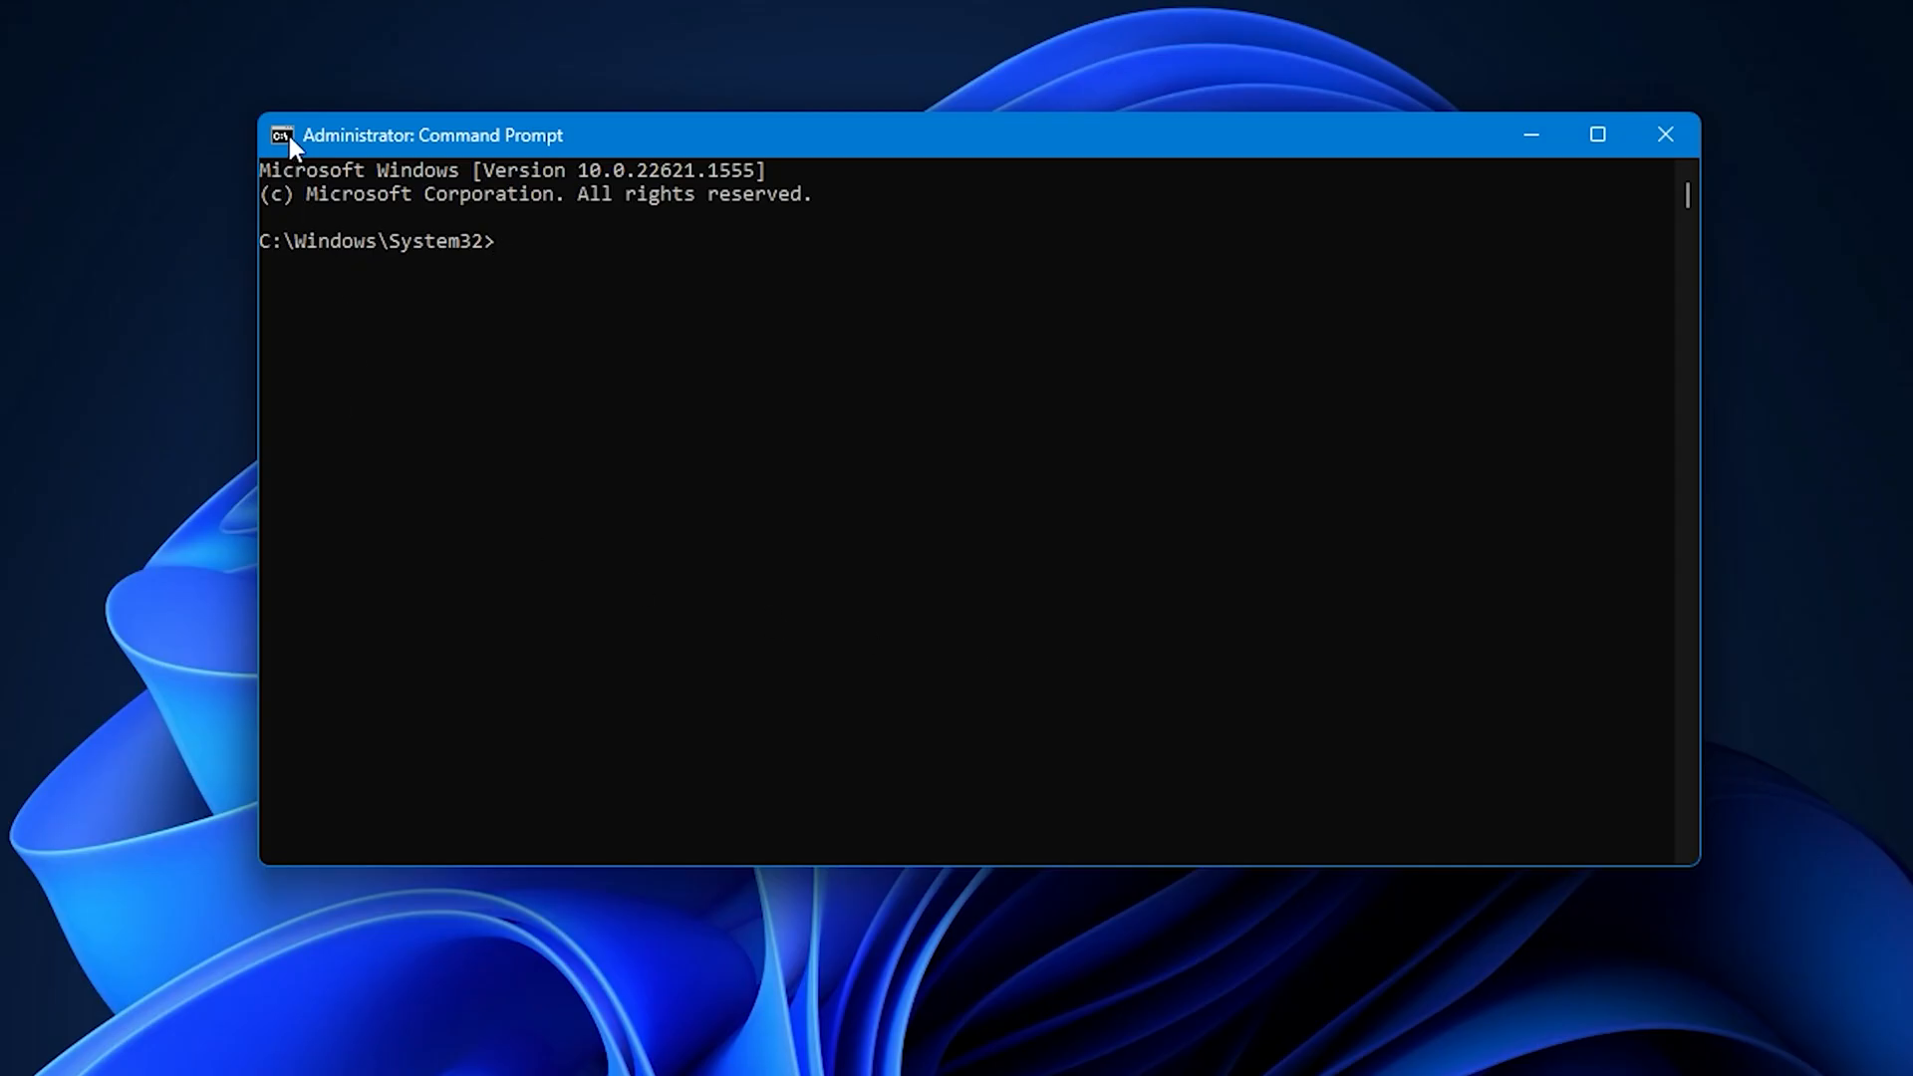
Step: Enable Ctrl key shortcuts in the console's Properties and confirm with OK
{"action": "left_click", "coordinate": [281, 134]}
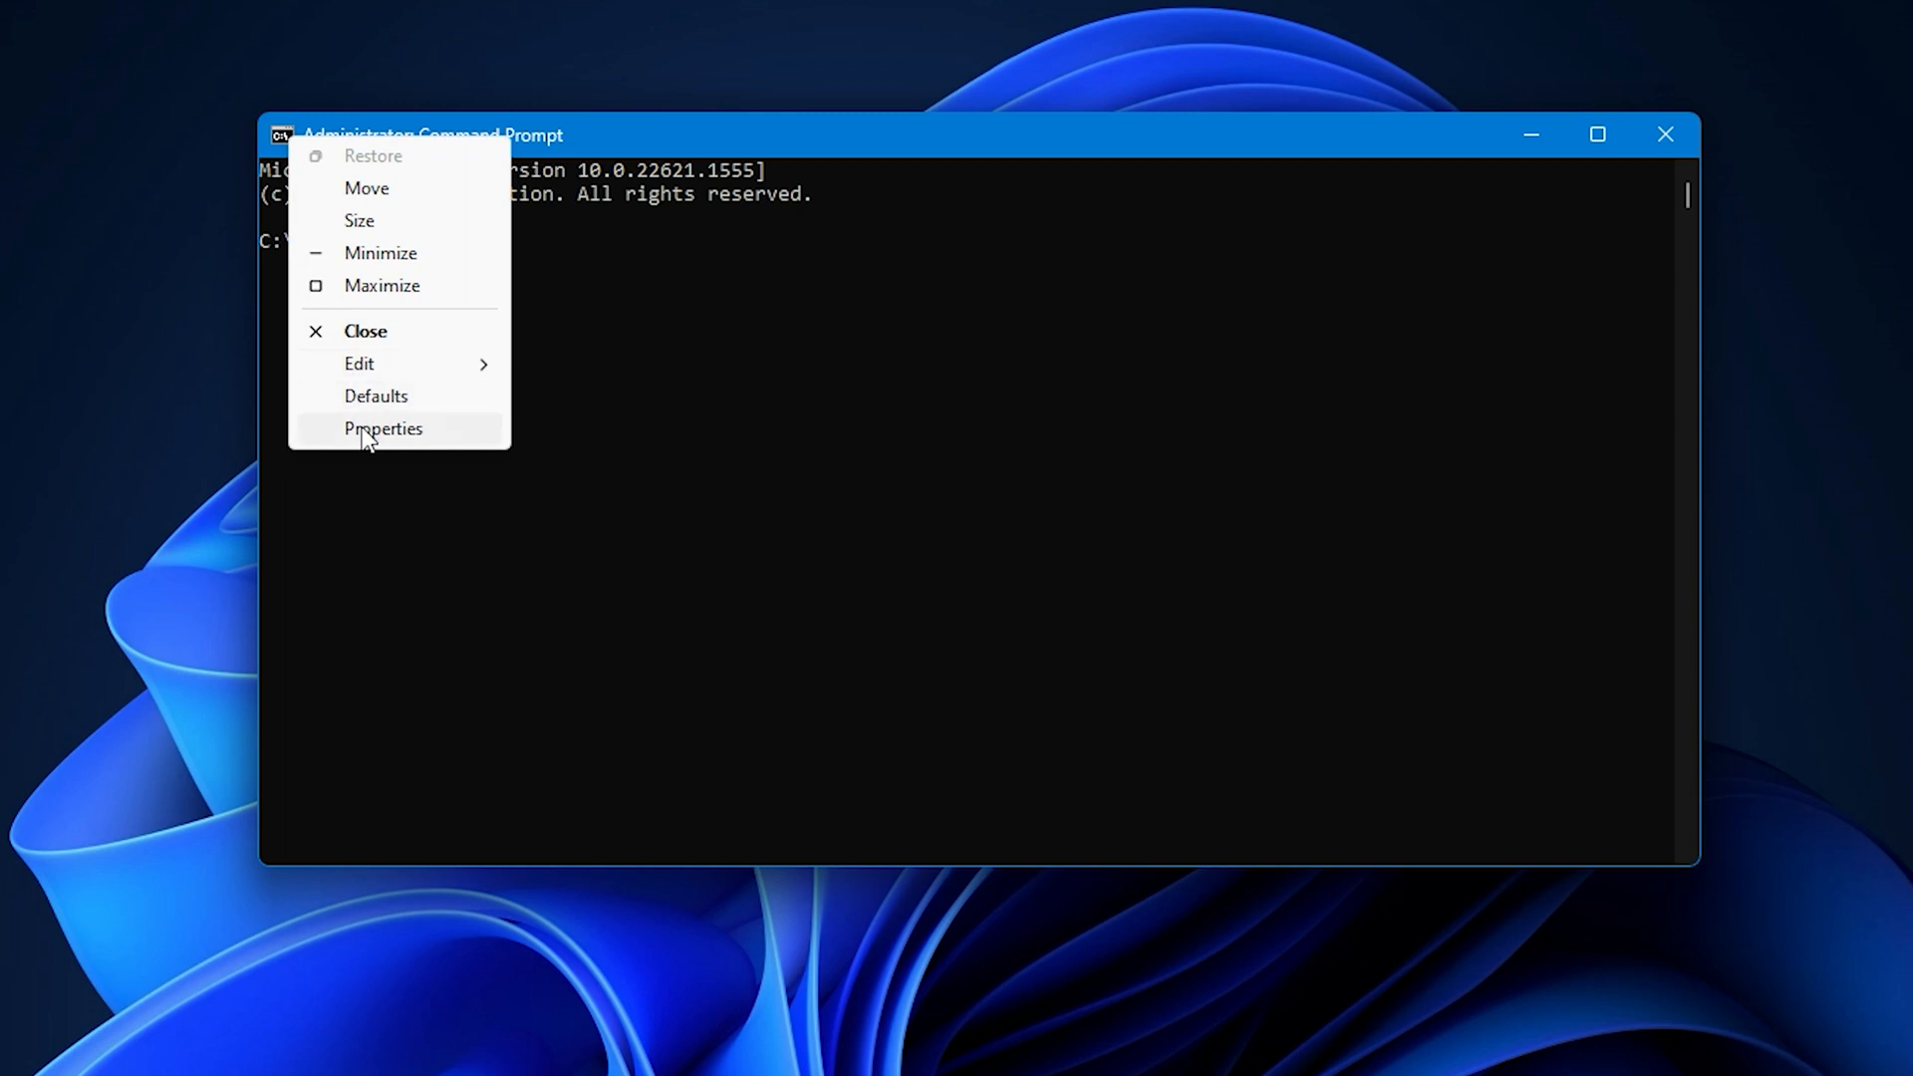
{"action": "left_click", "coordinate": [383, 428]}
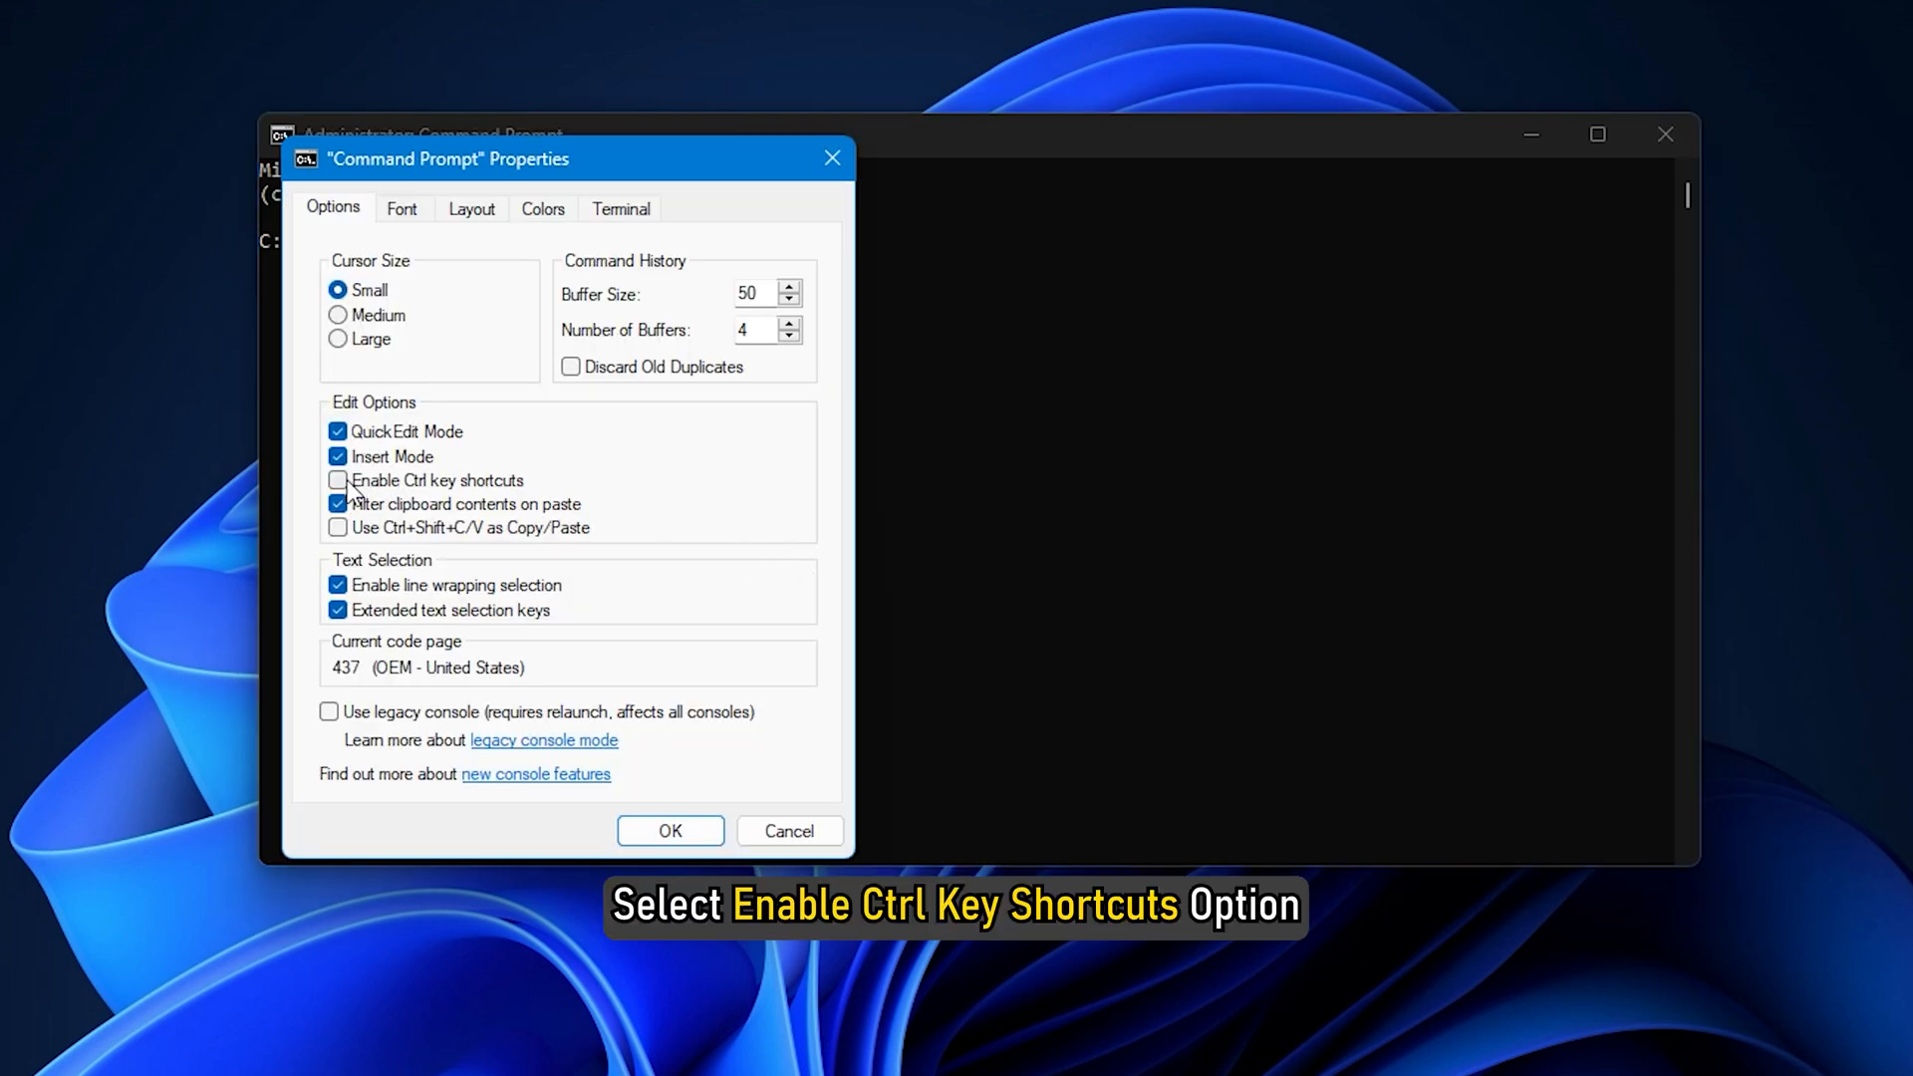
{"action": "left_click", "coordinate": [339, 480]}
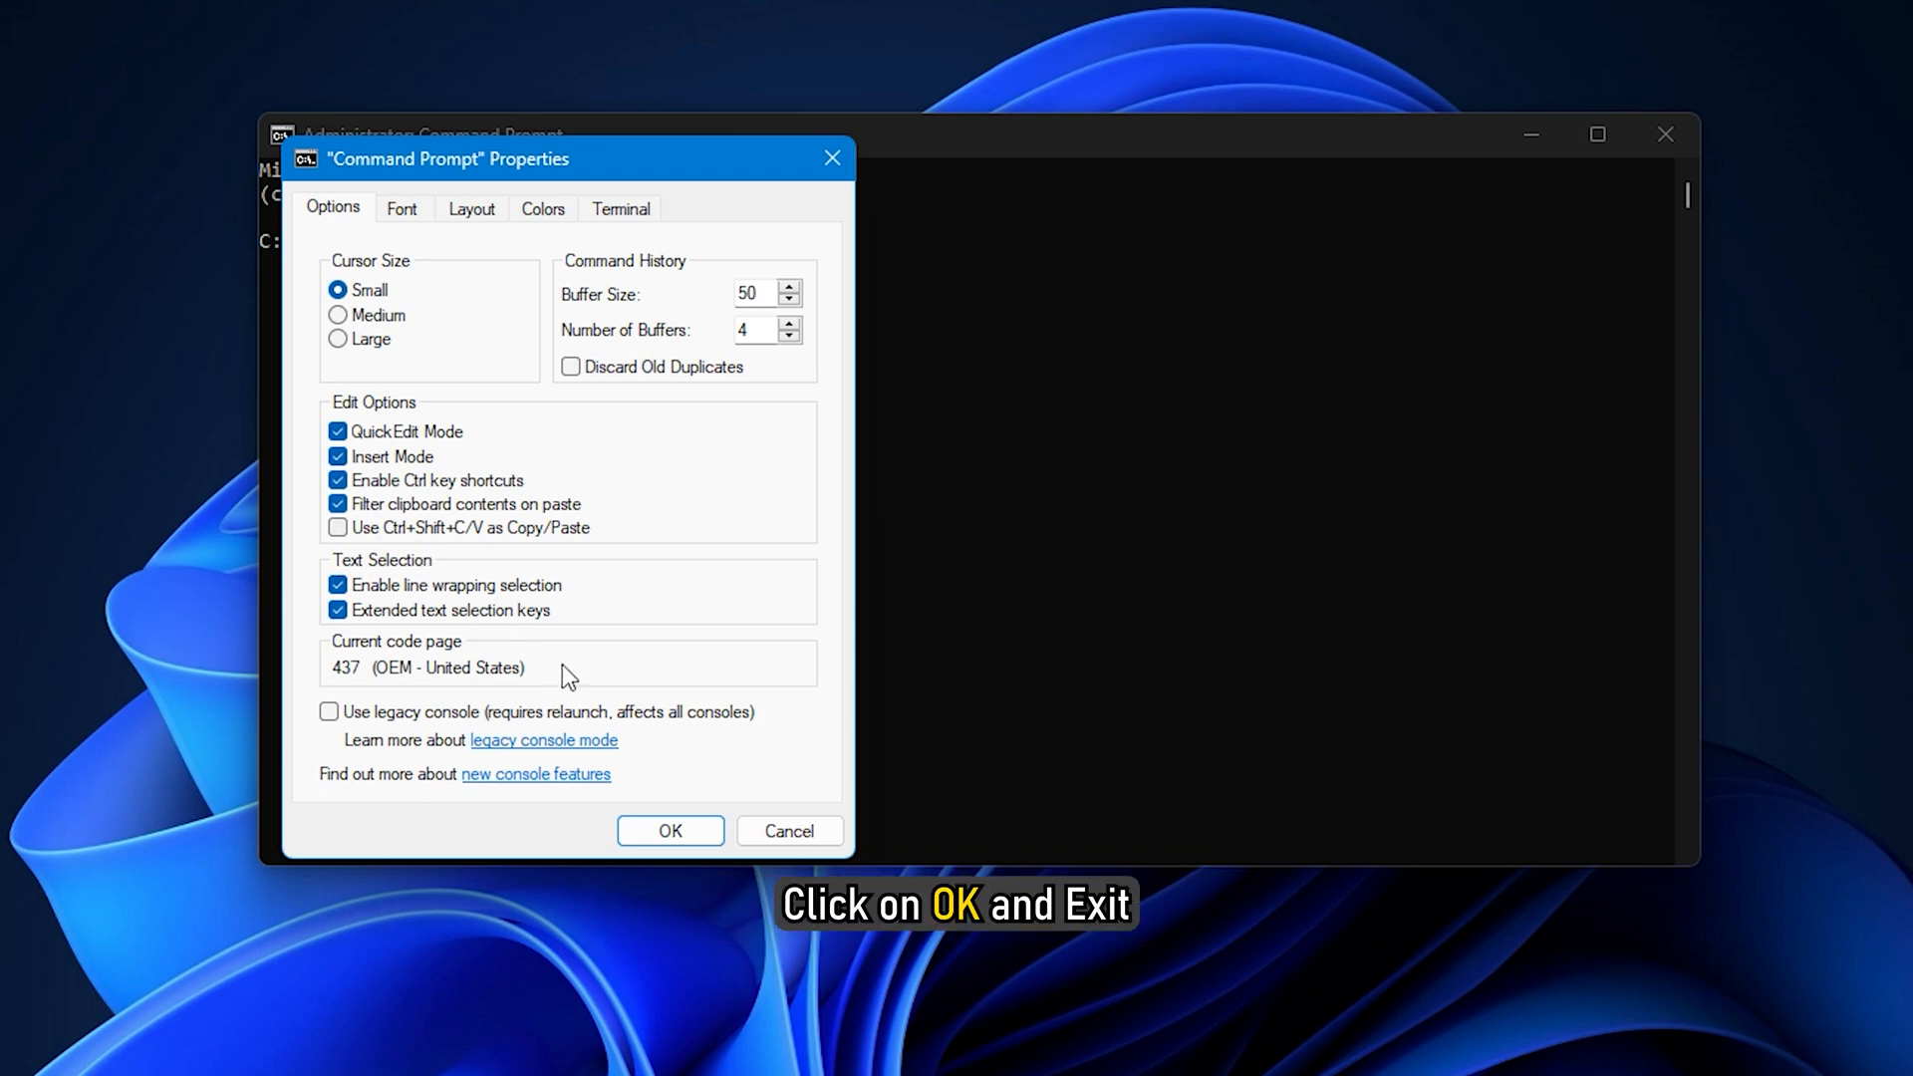
{"action": "left_click", "coordinate": [669, 828]}
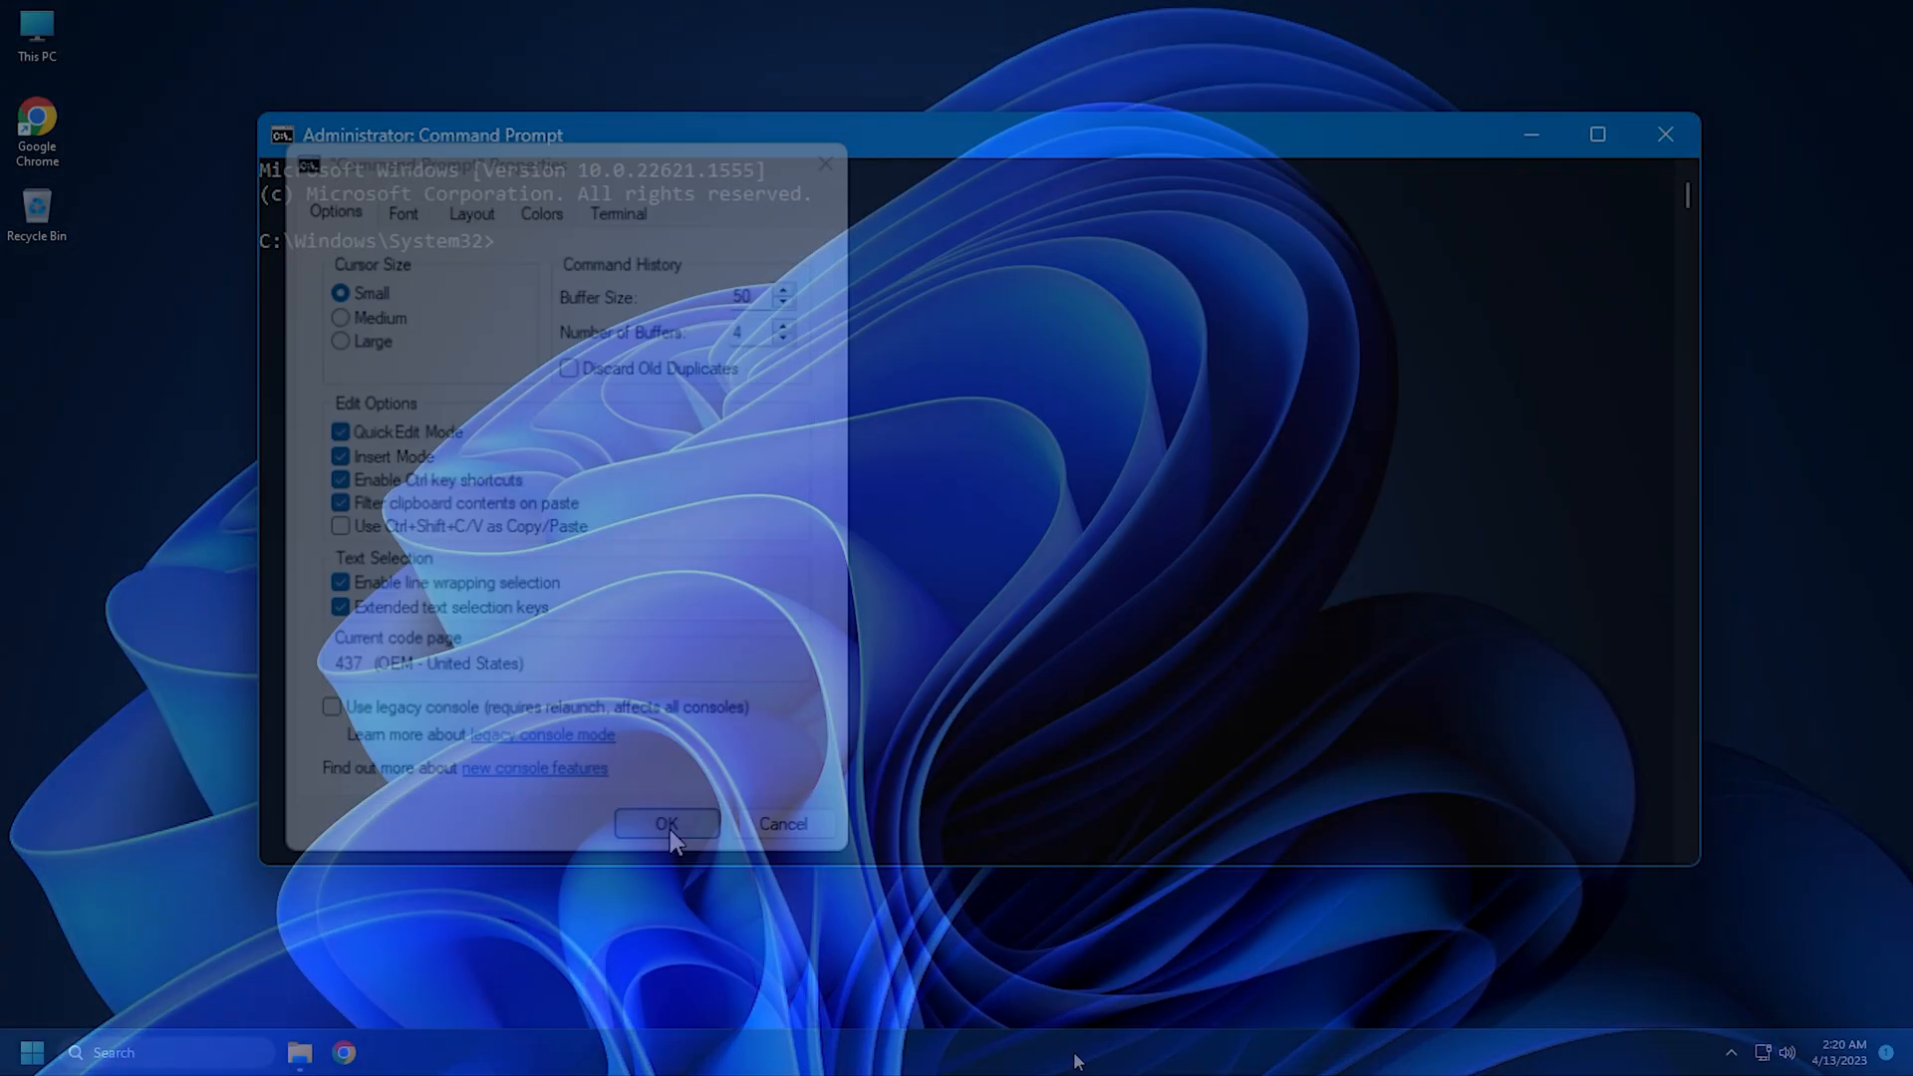
{"action": "left_click", "coordinate": [665, 823]}
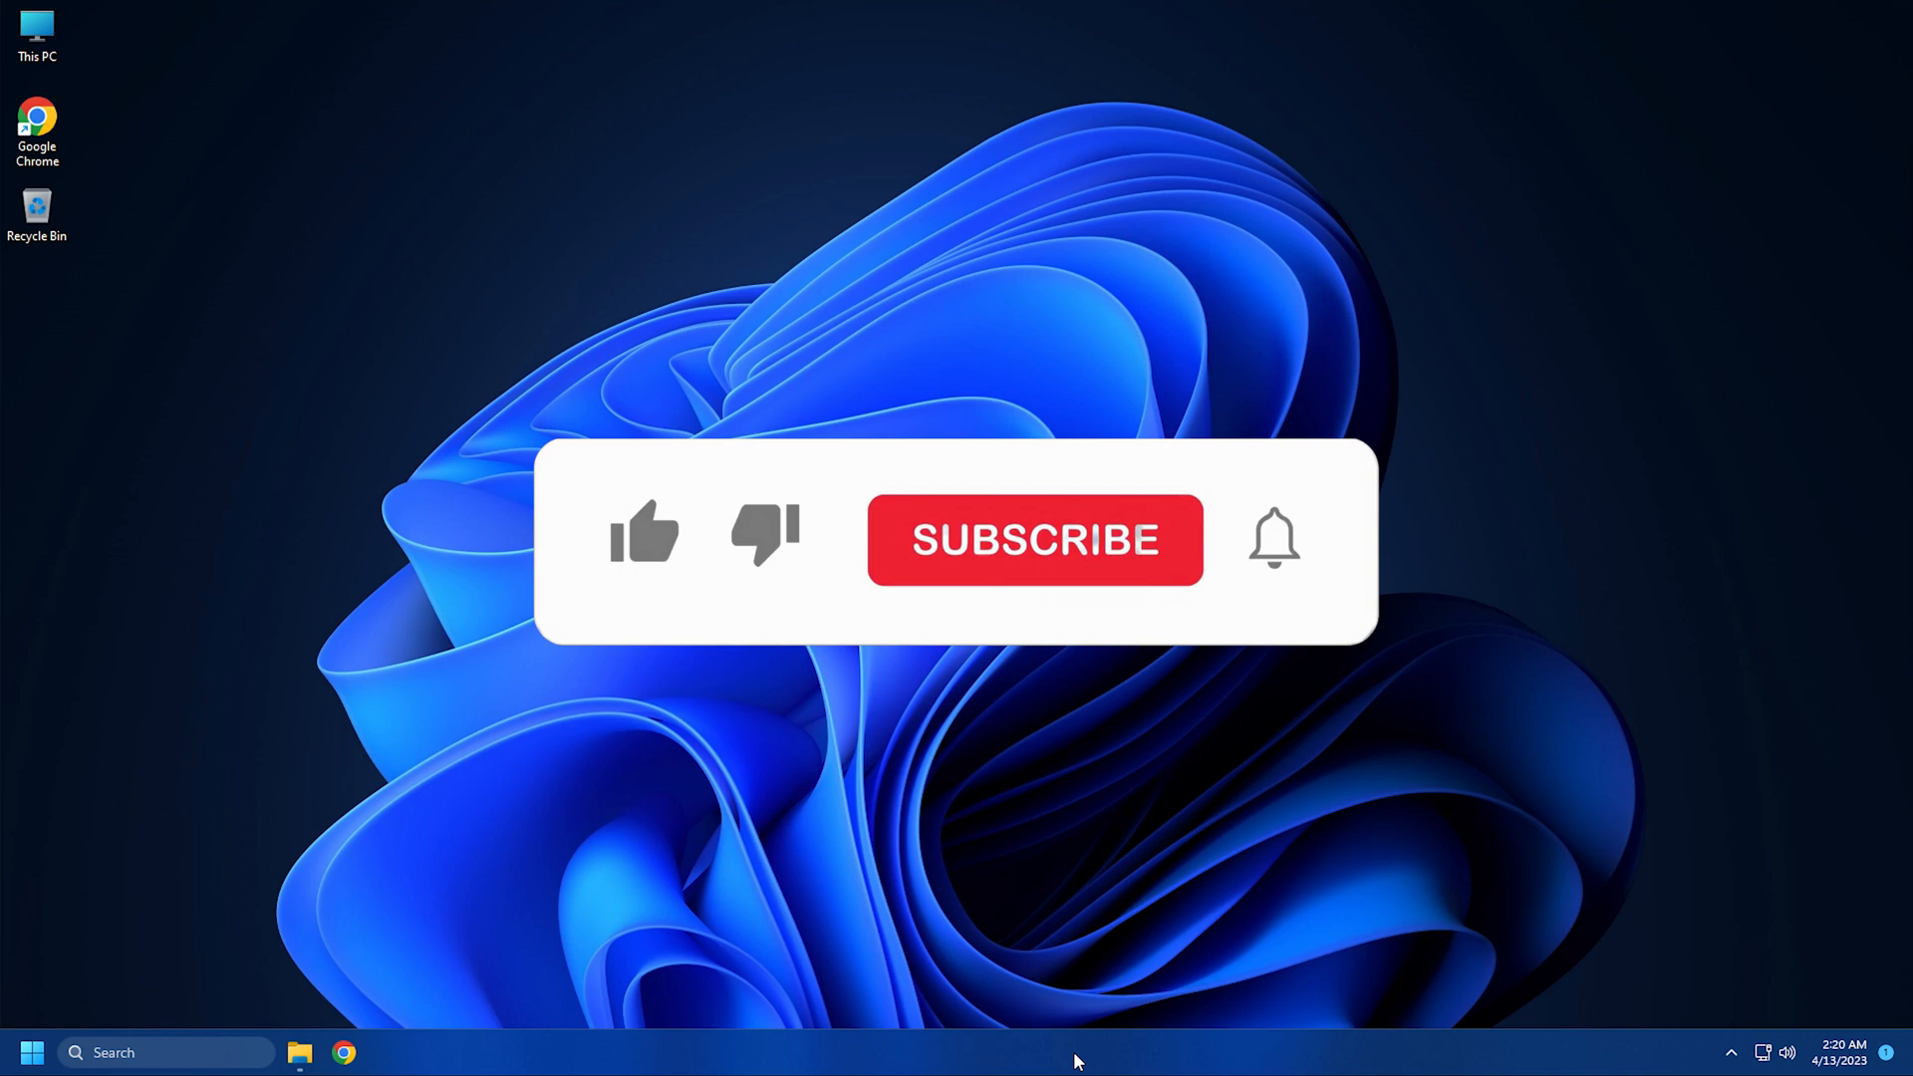